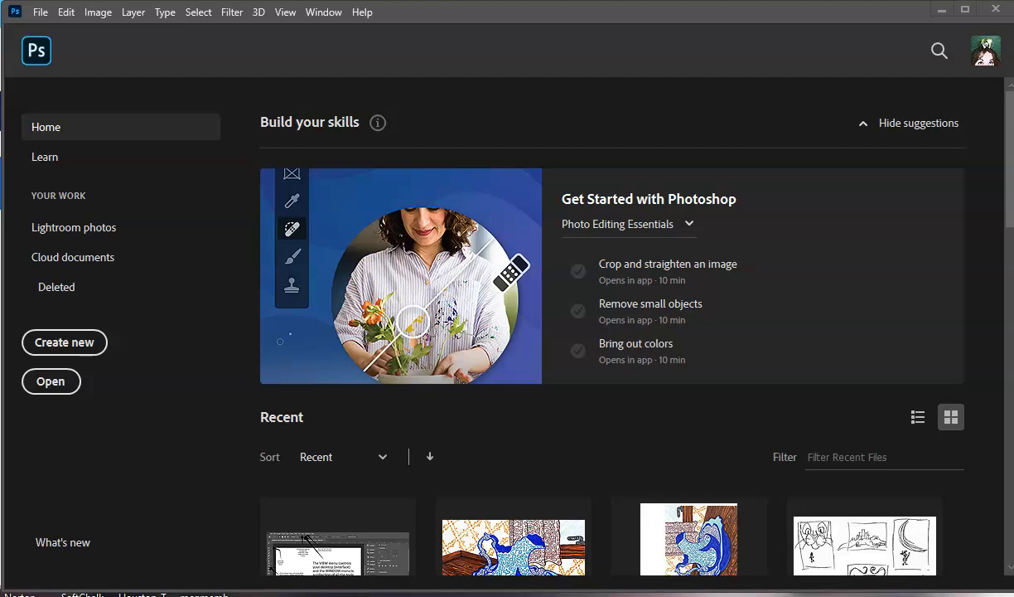
mouse_move(511, 11)
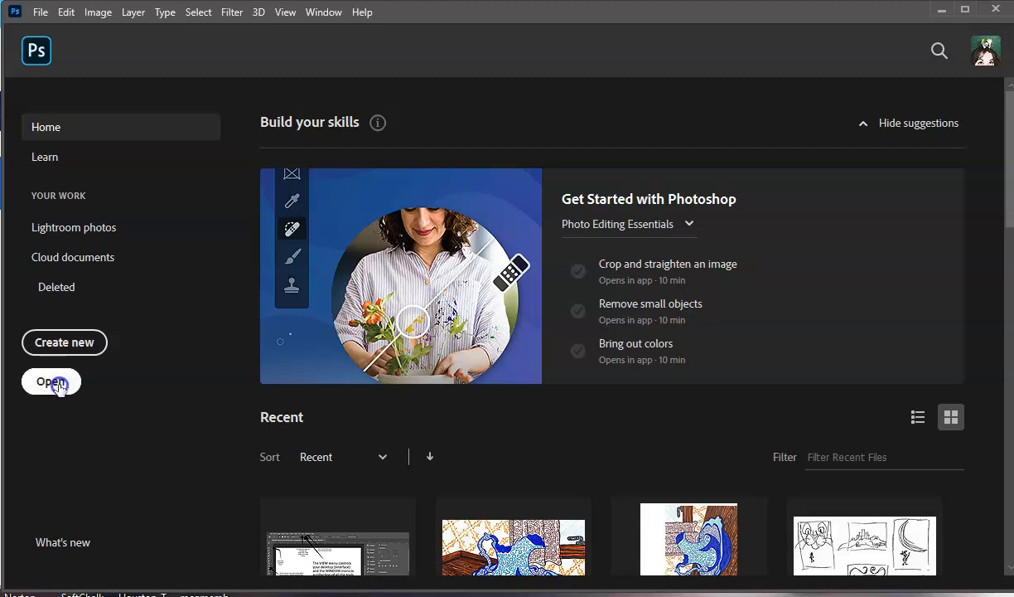
Step: Browse the Open dialog to the Desktop folder and select the originalroom JPG
left_click(50, 380)
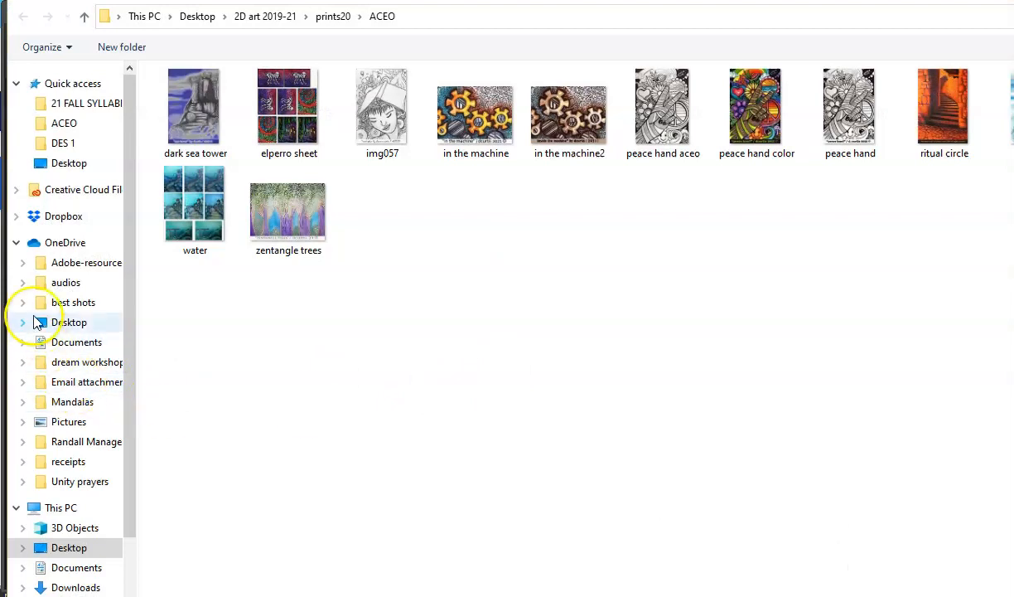
left_click(70, 547)
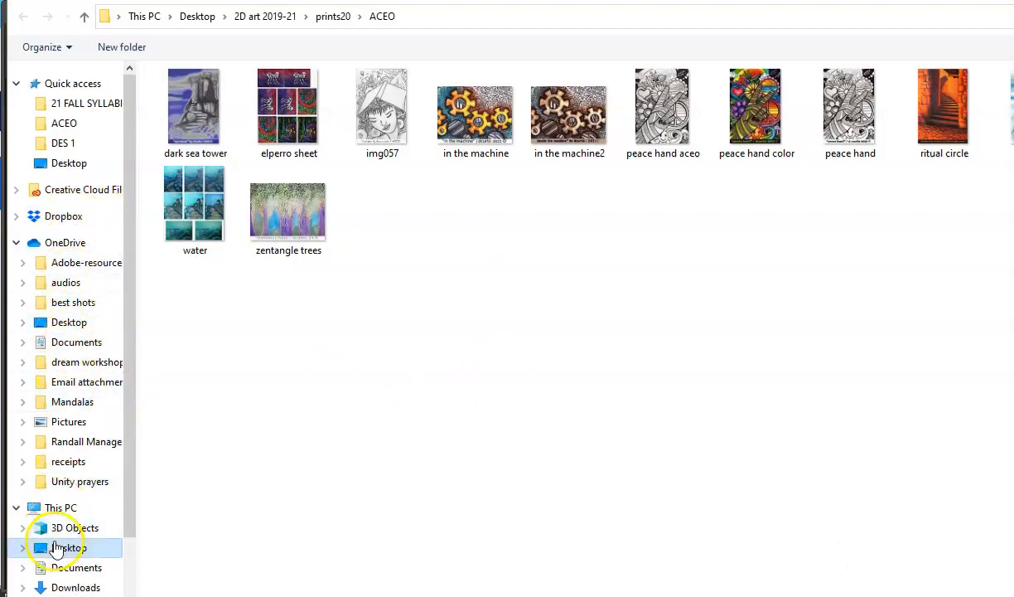
left_click(68, 547)
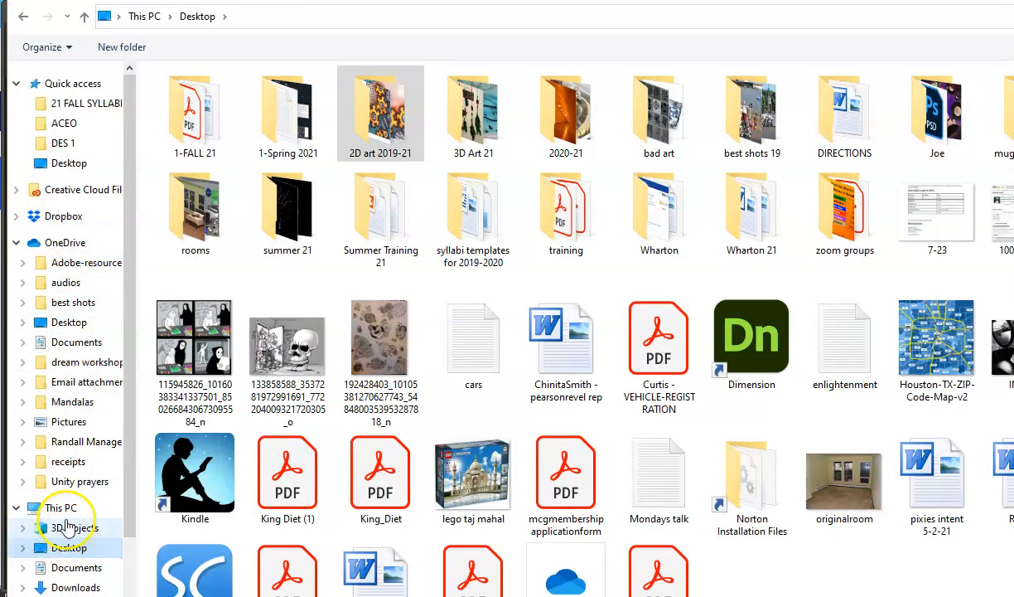
left_click(65, 507)
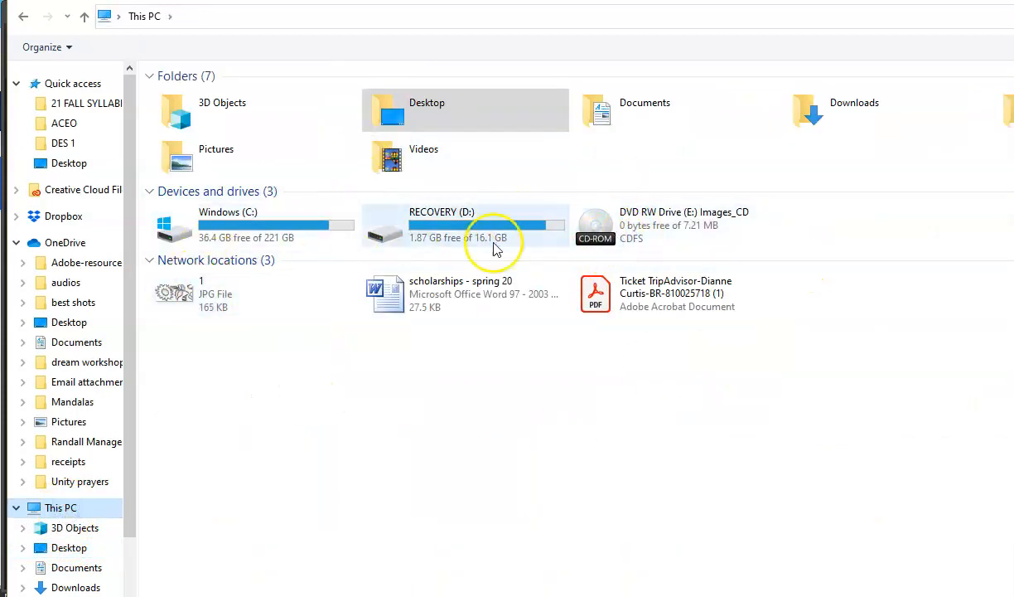
mouse_move(12, 588)
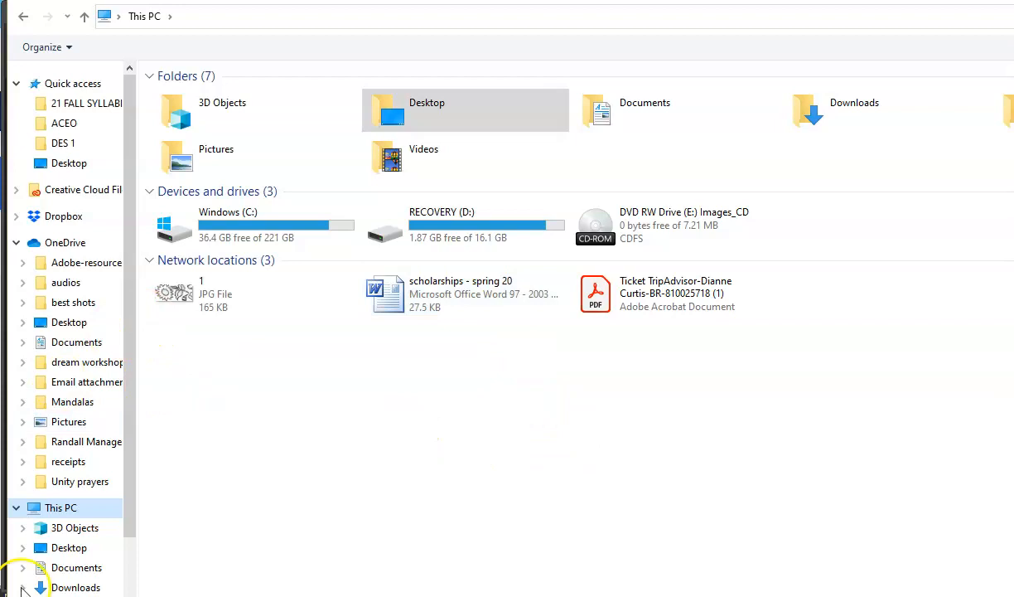
left_click(59, 507)
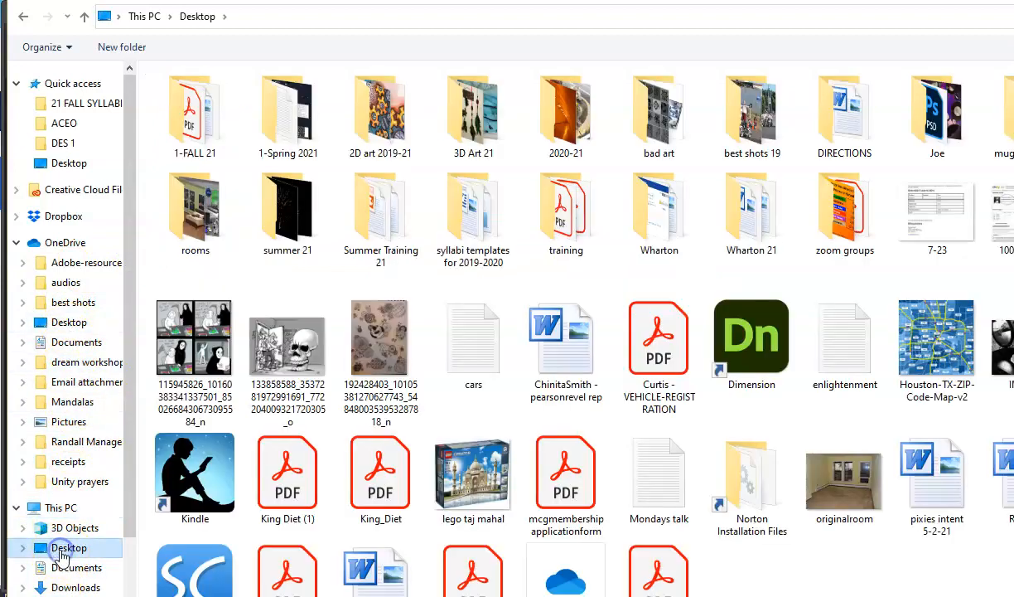
mouse_move(473, 476)
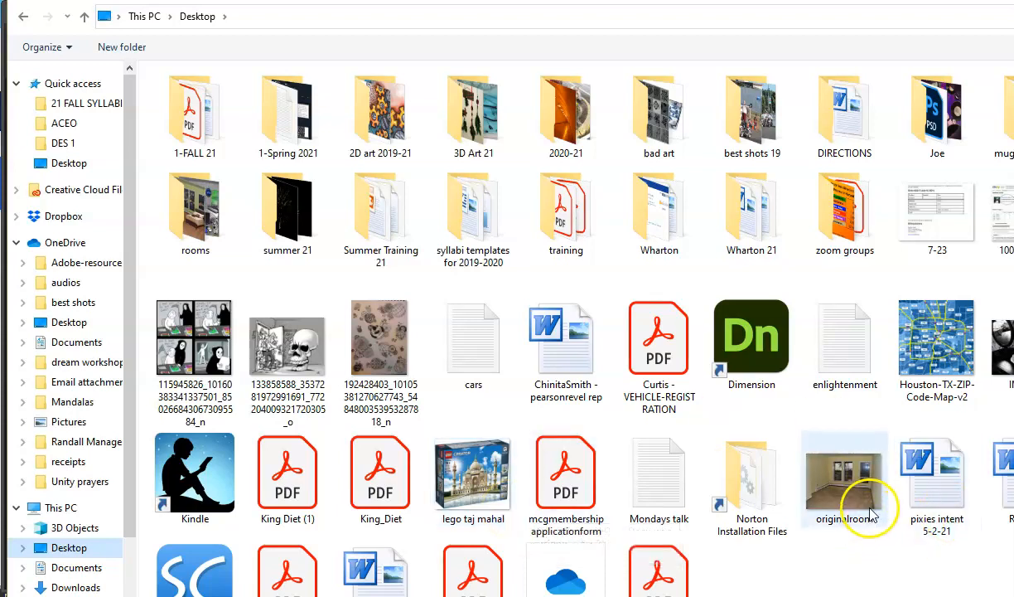
mouse_move(845, 489)
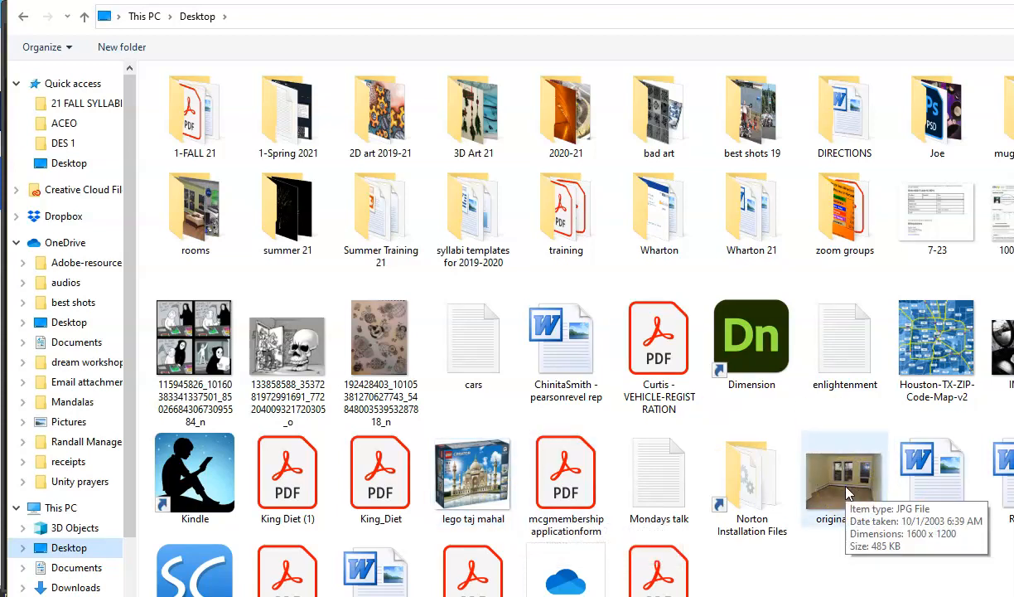
left_click(845, 479)
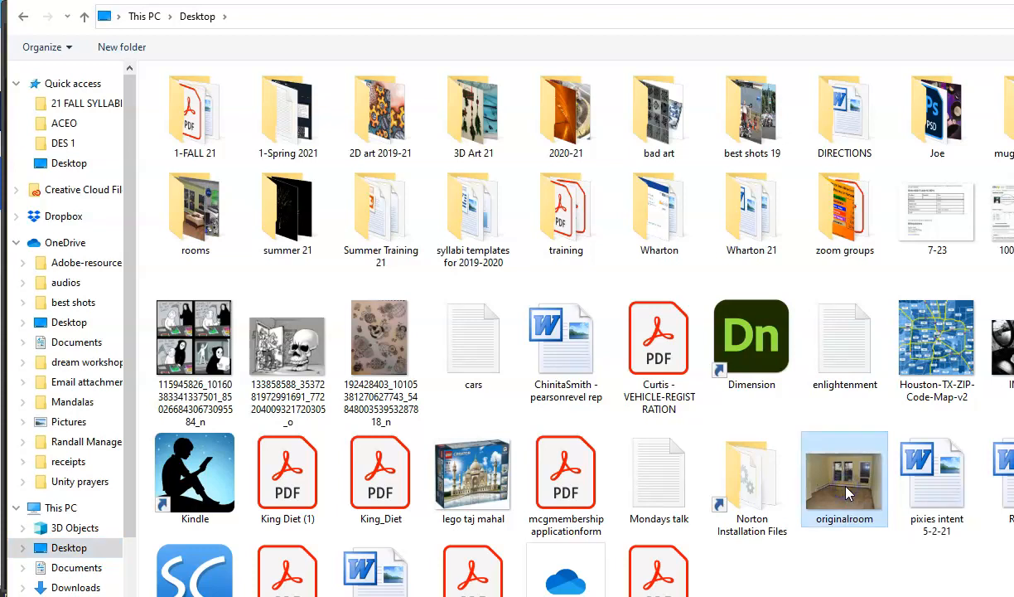
mouse_move(850, 493)
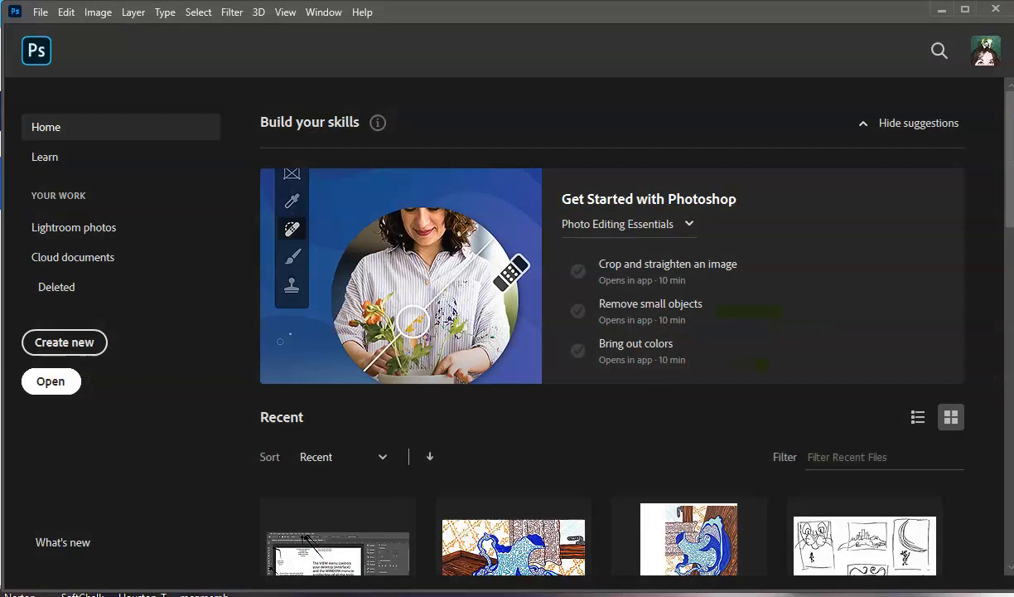
Step: Open the originalroom photo and start Save As from the File menu
left_click(50, 380)
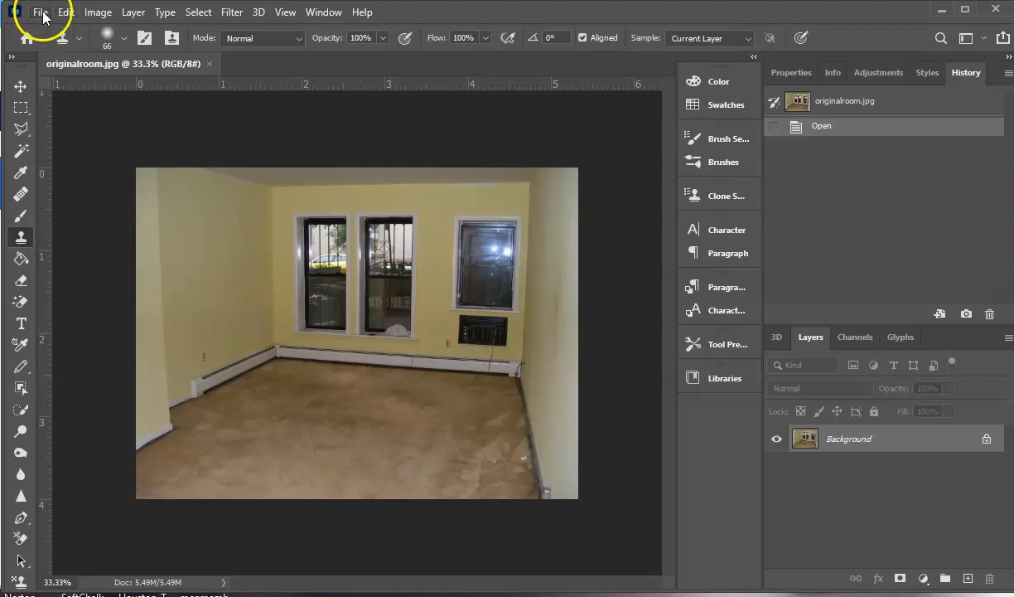
left_click(39, 11)
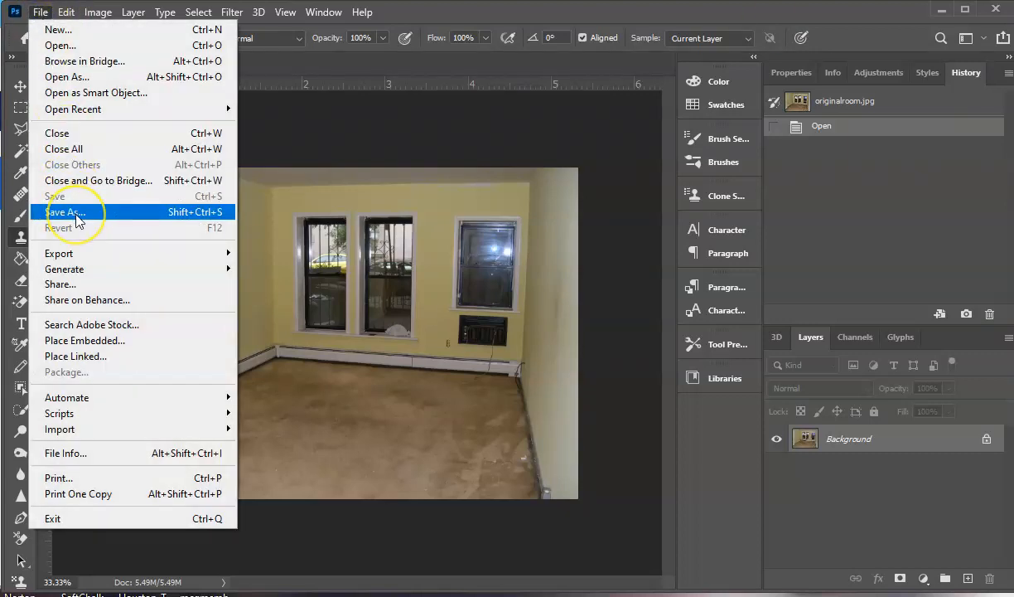
mouse_move(79, 220)
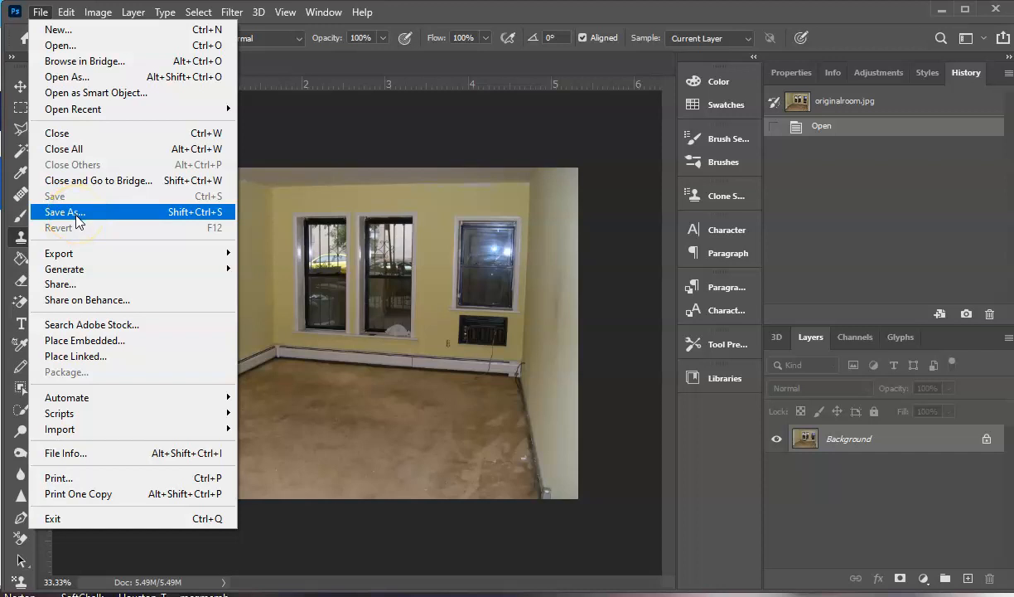
left_click(65, 212)
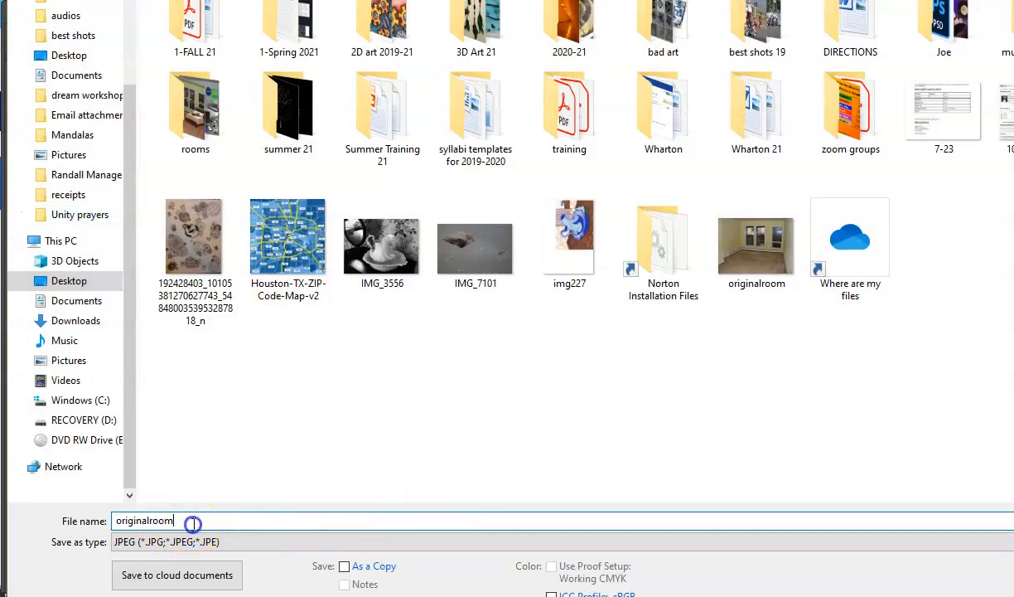
Step: Replace the file name with 'curtisnroom' and save to reach JPEG Options
type("dianne")
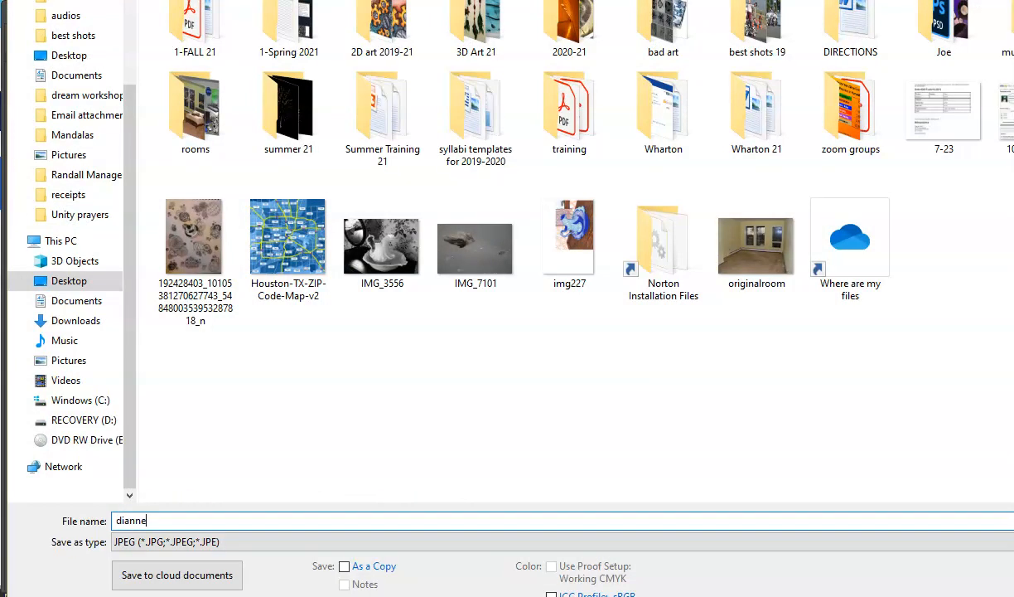
type("my roo")
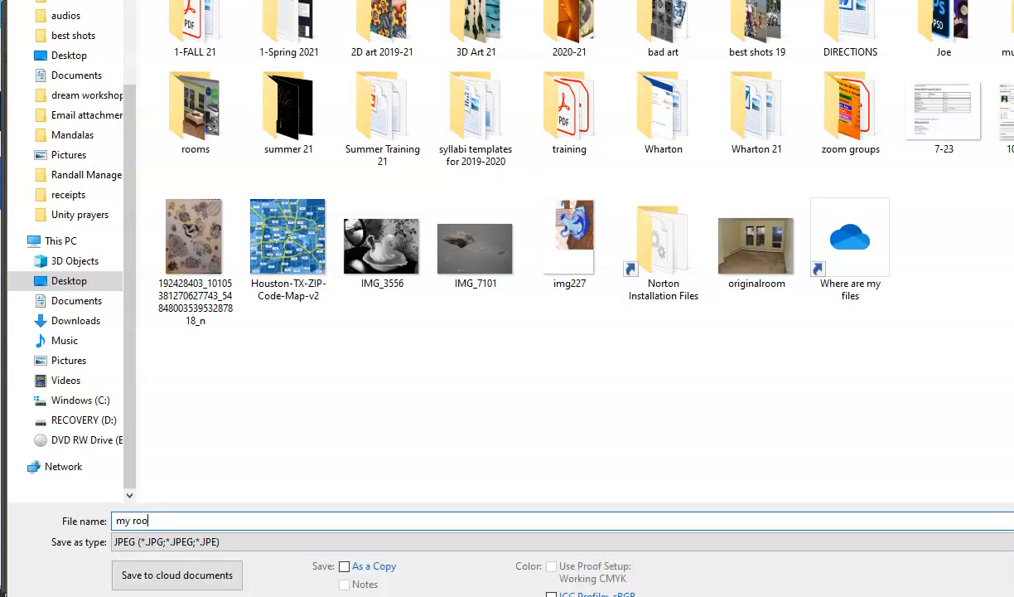
key("ctrl+a")
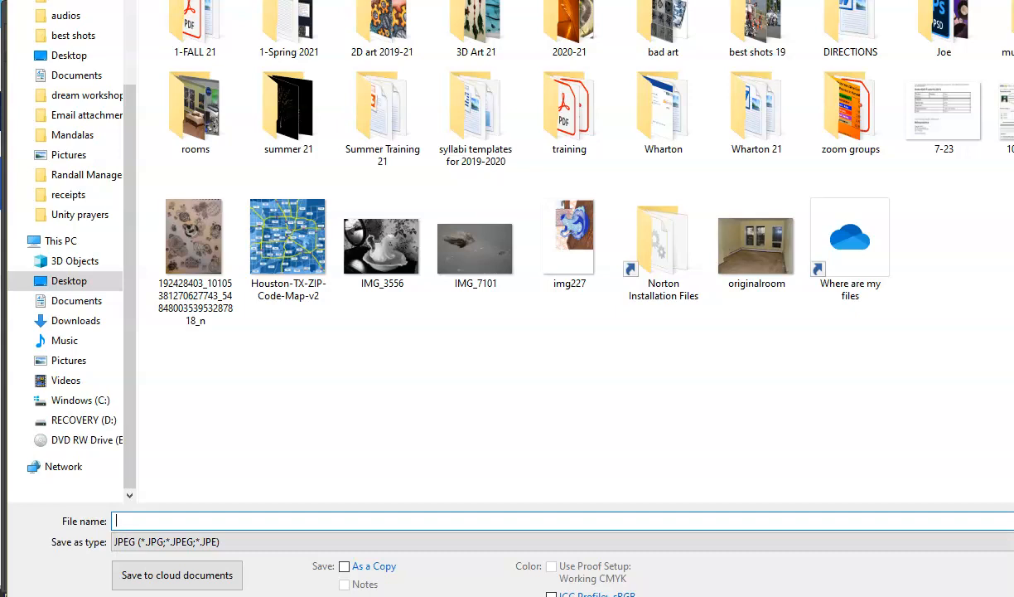
type("curtis_assig")
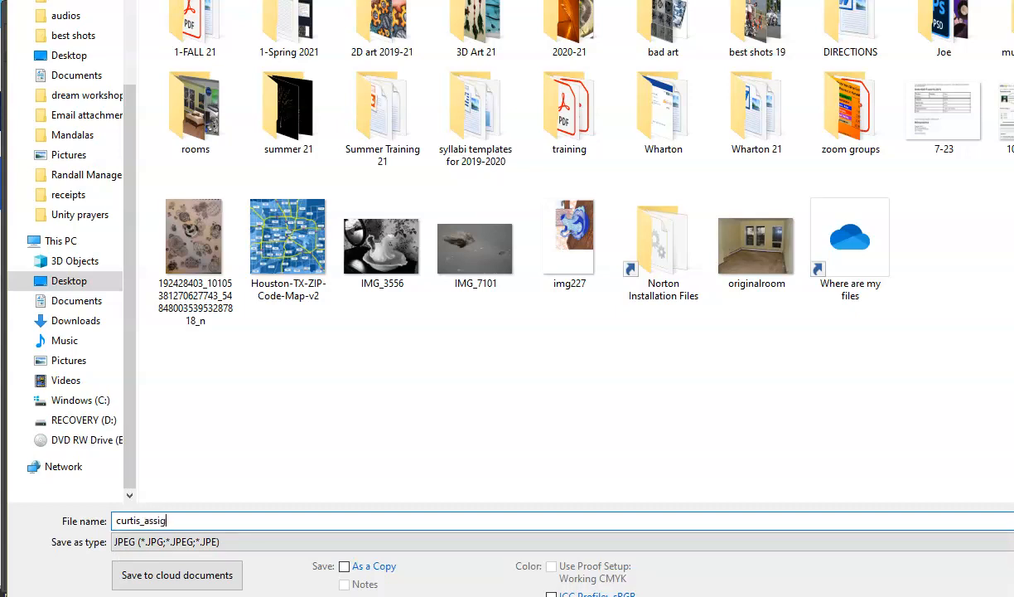
type("nment one -")
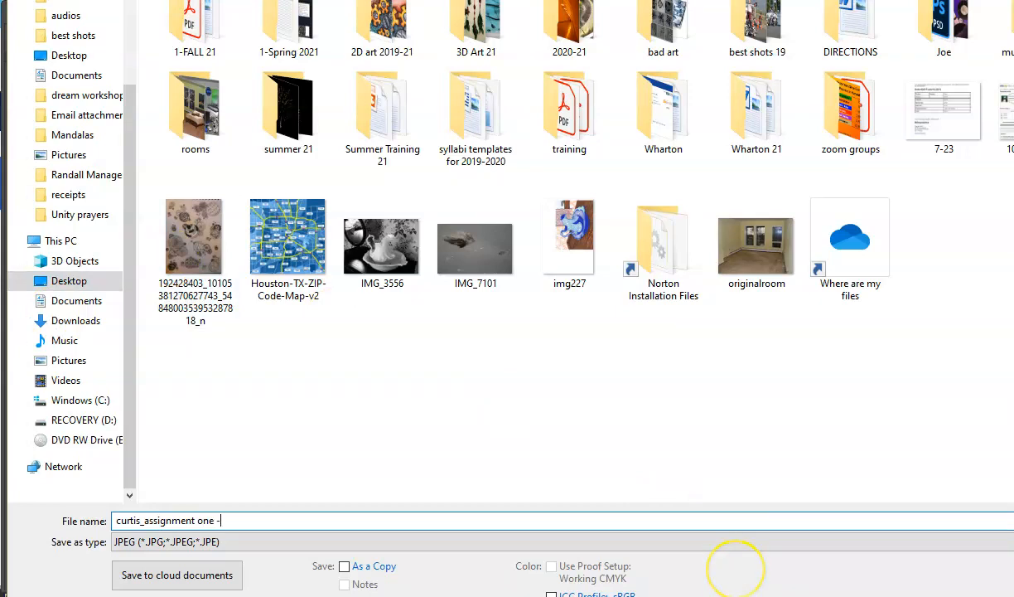
type("room")
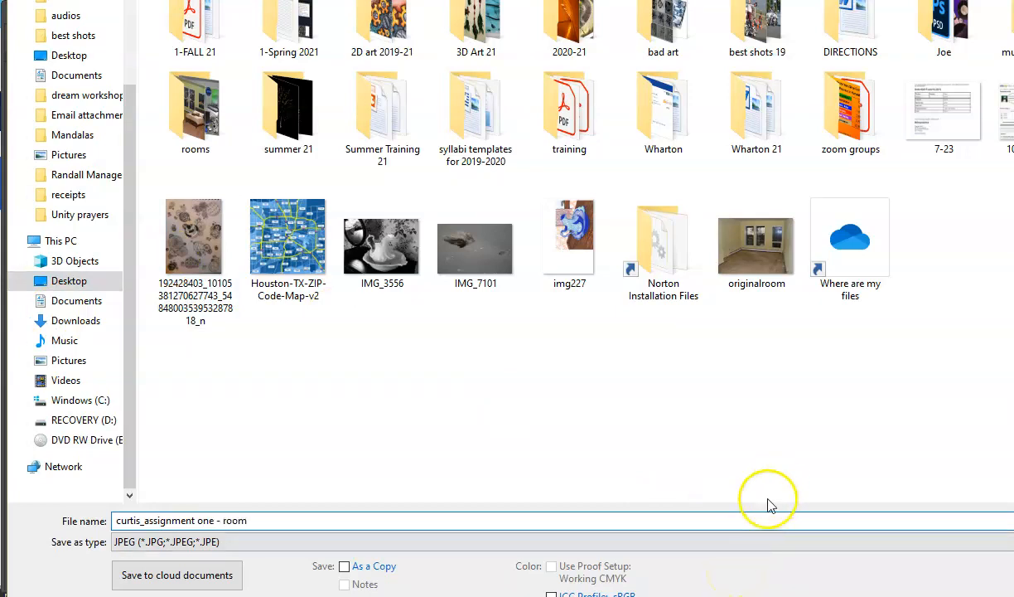
left_click(219, 521)
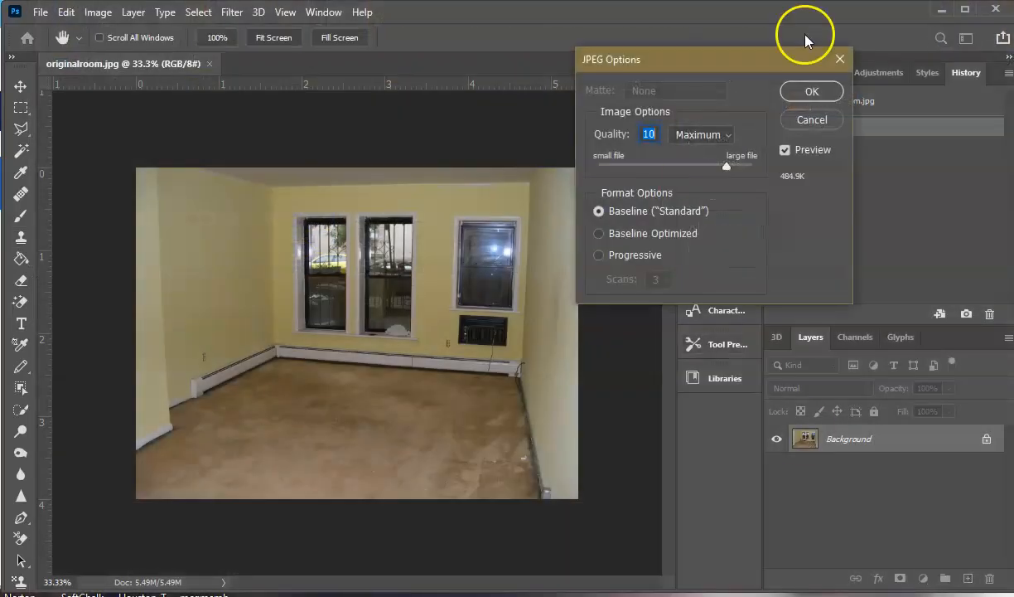
Step: Accept the JPEG Options at Maximum quality to complete the save
left_click(811, 91)
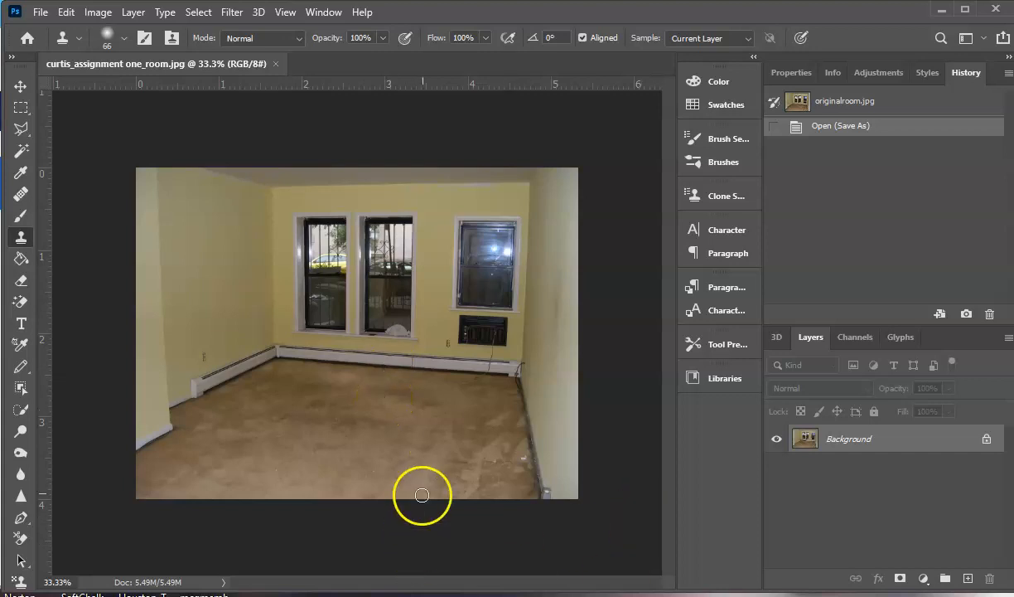
mouse_move(415, 281)
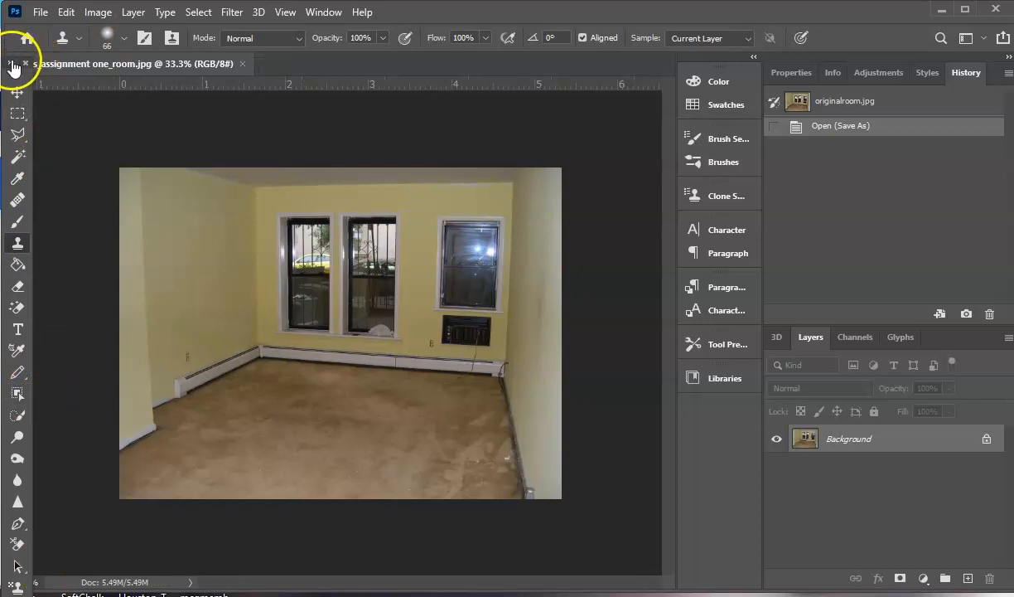
left_click(14, 67)
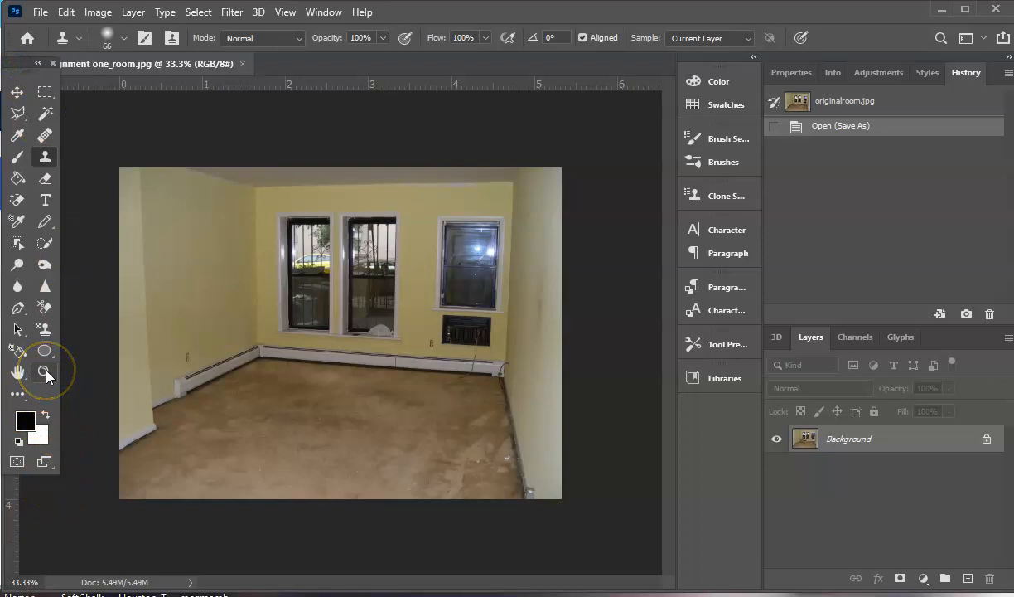
left_click(45, 372)
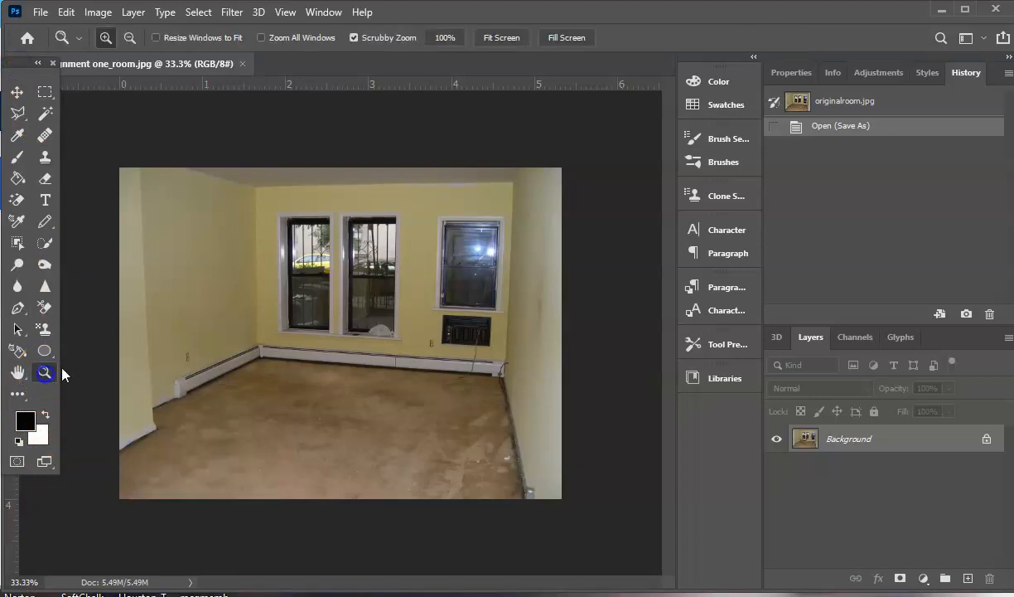
left_click(309, 371)
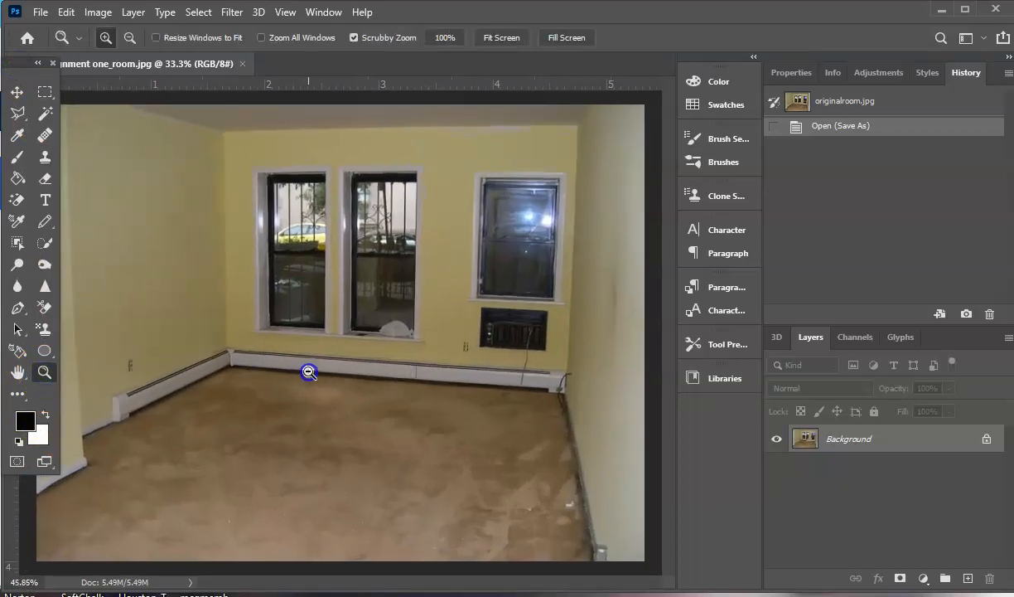
left_click(309, 371)
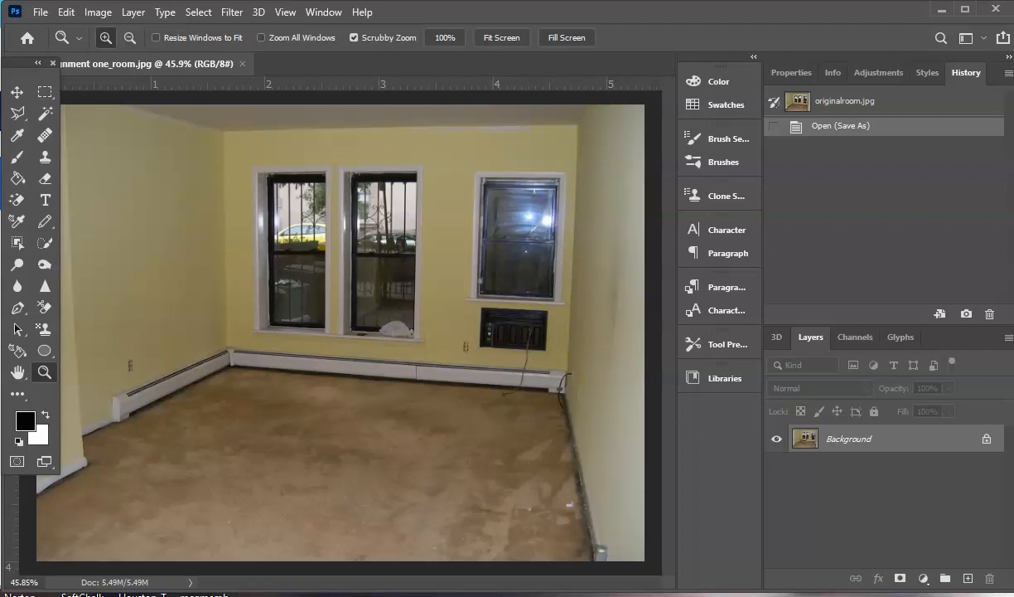
mouse_move(18, 114)
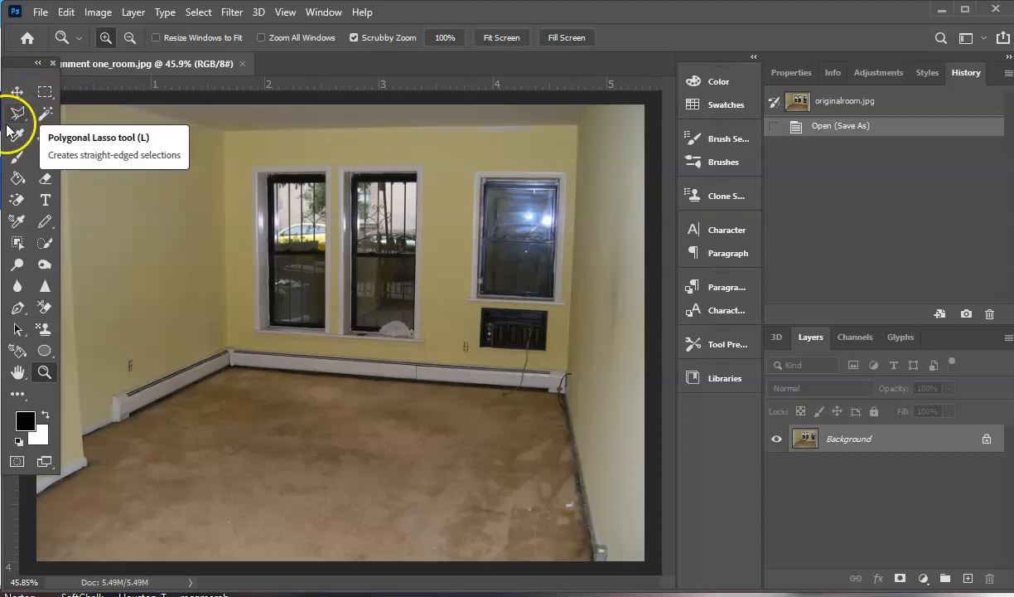
mouse_move(45, 91)
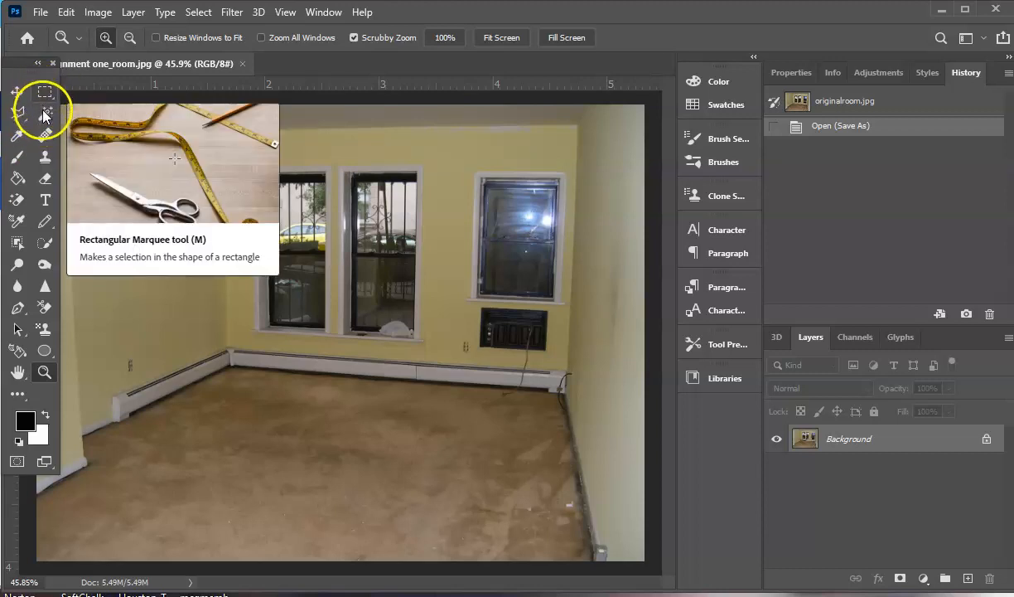
mouse_move(45, 307)
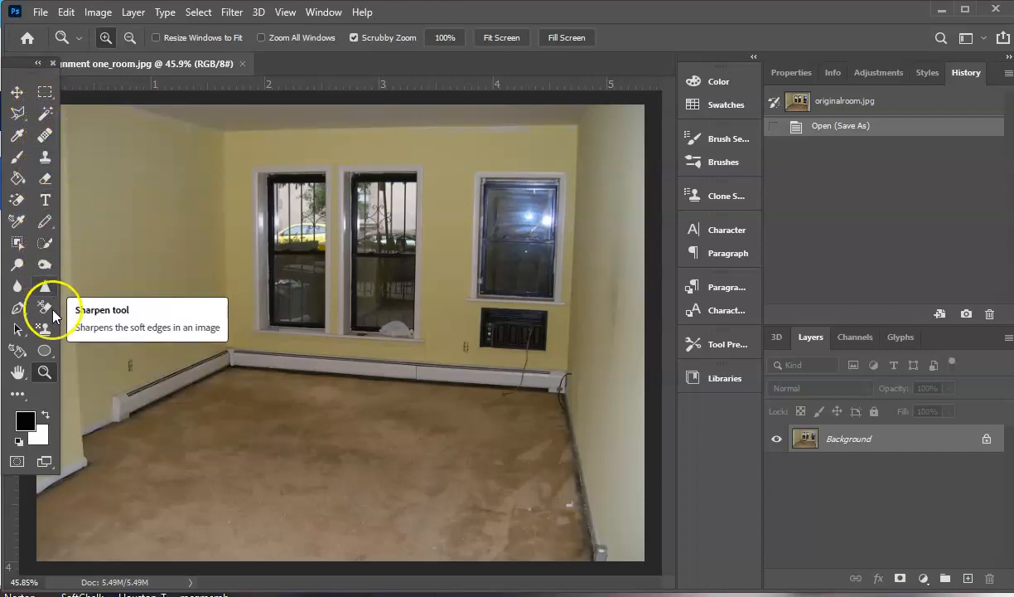
mouse_move(16, 113)
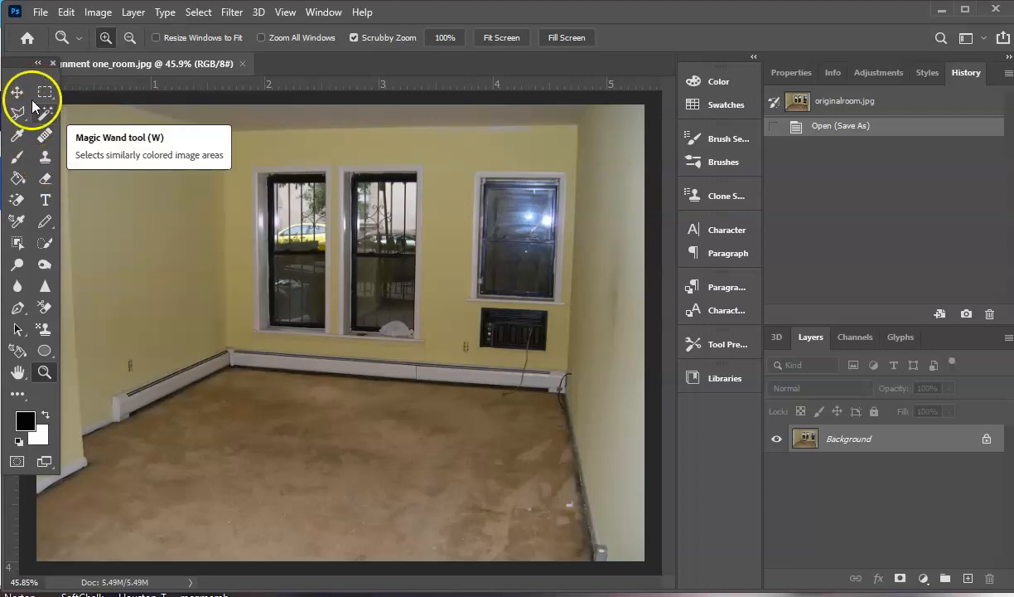
mouse_move(45, 92)
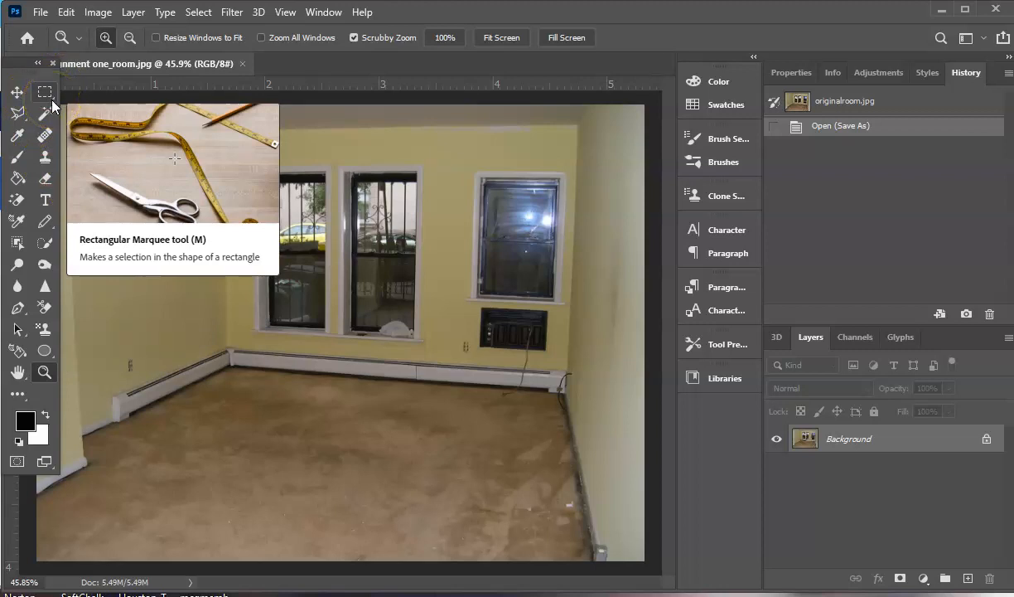
mouse_move(18, 115)
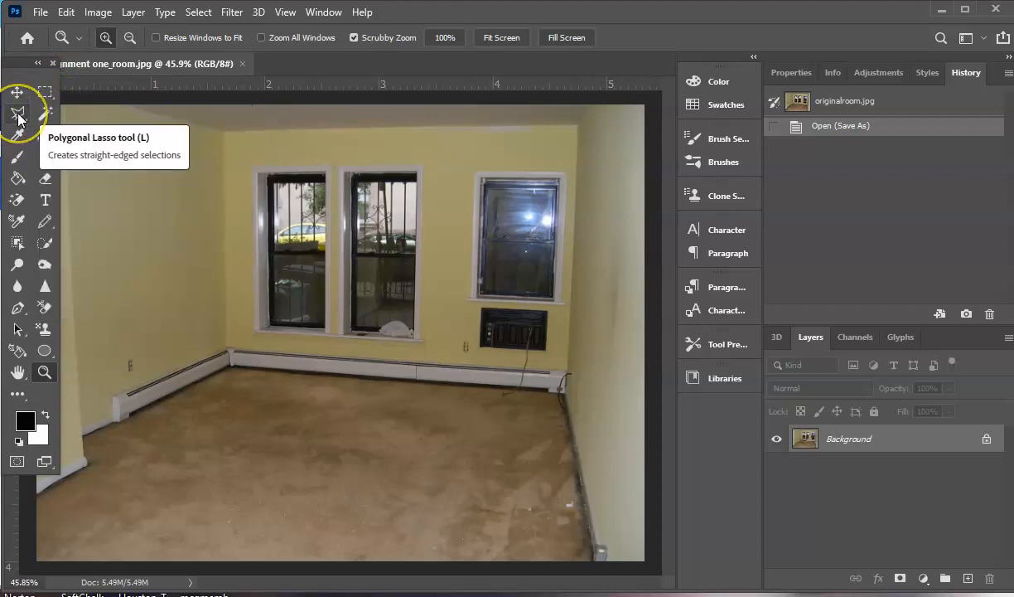
mouse_move(21, 120)
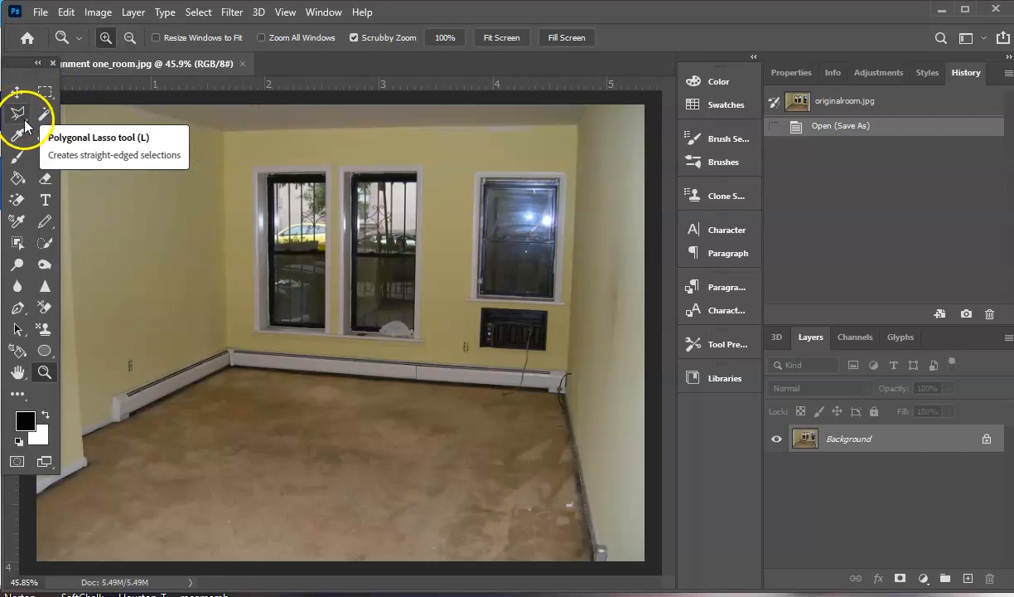
left_click(18, 112)
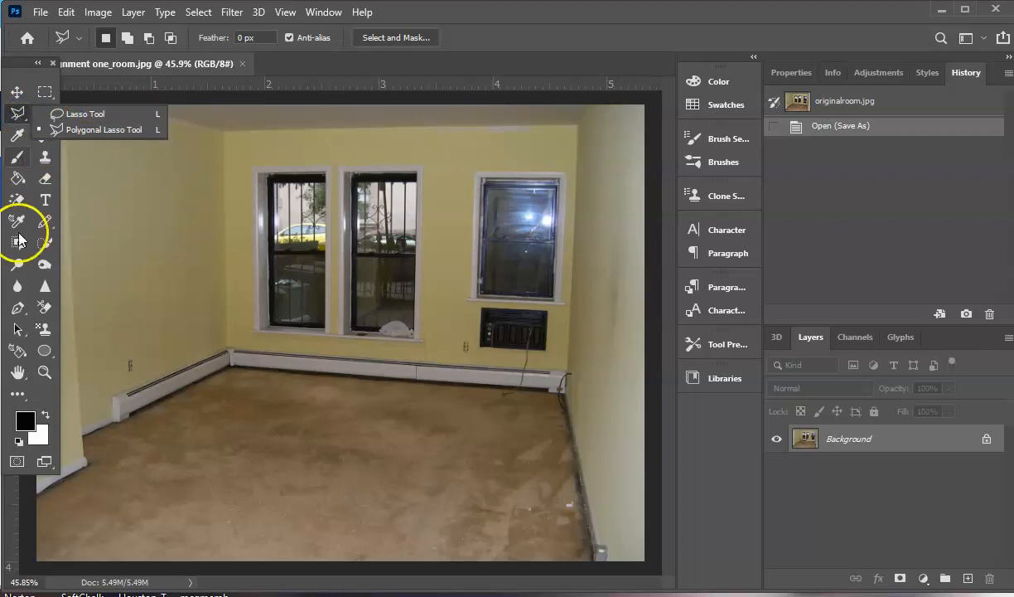
left_click(17, 393)
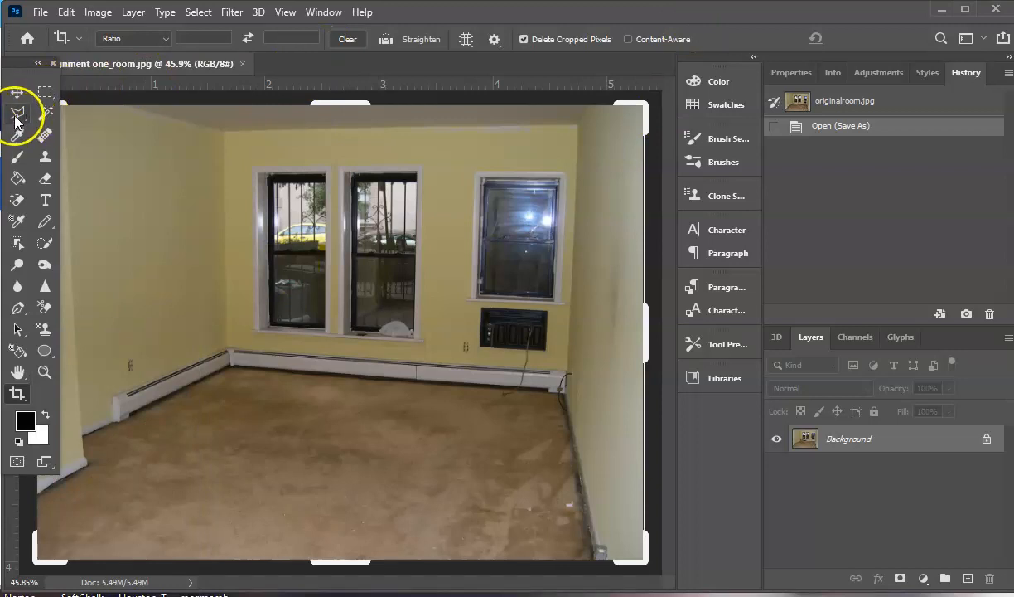
Step: Trace a Polygonal Lasso outline around the carpeted floor and close it
left_click(18, 113)
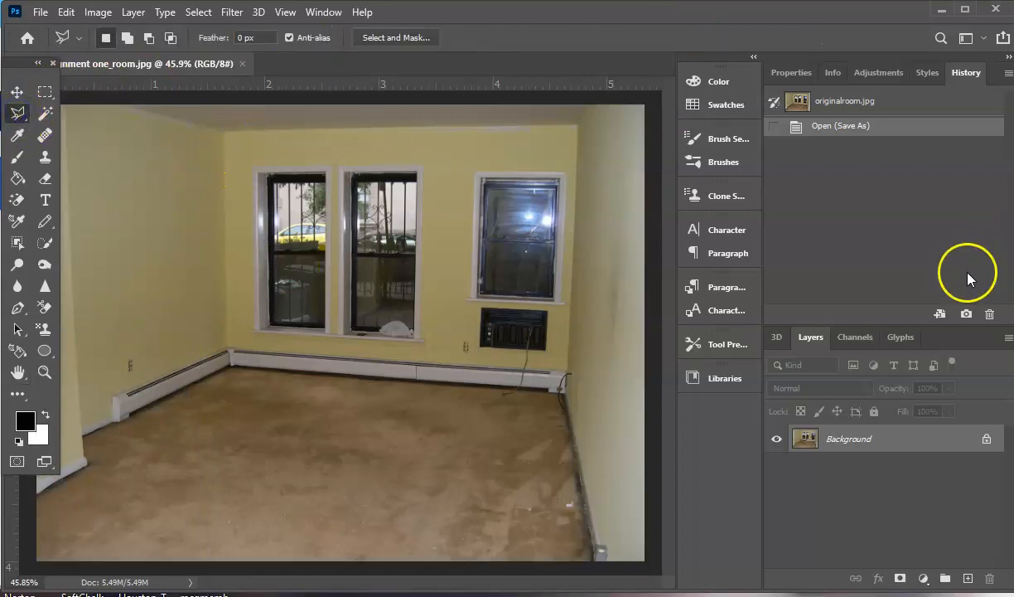
mouse_move(235, 373)
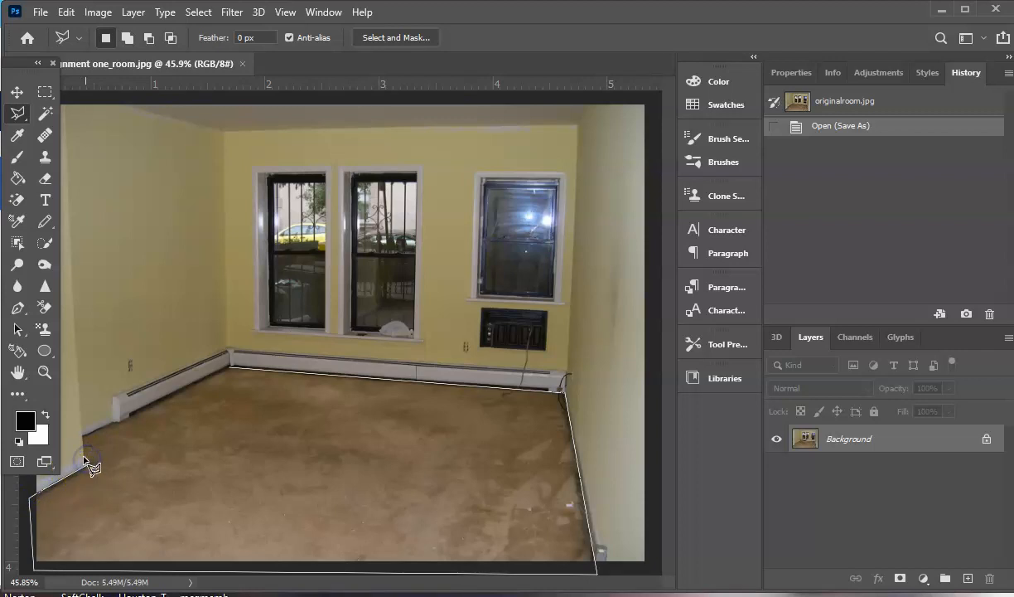
mouse_move(83, 437)
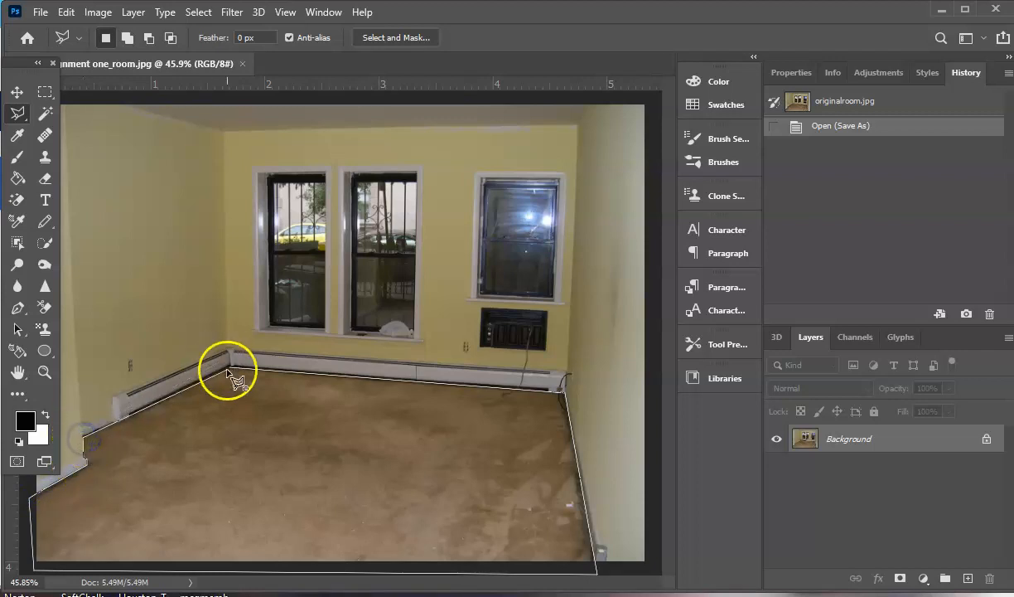
left_click(232, 370)
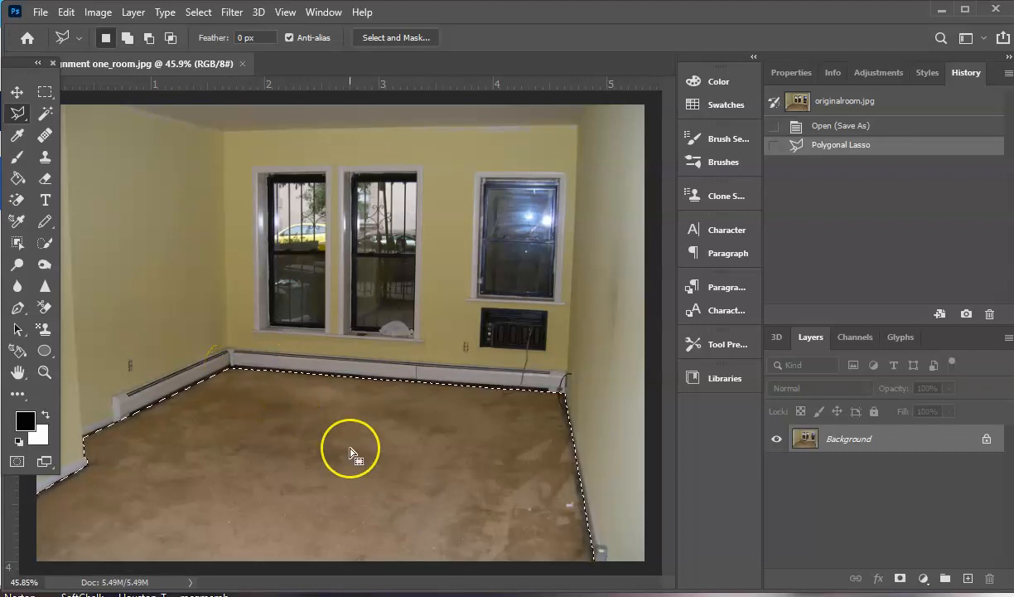
mouse_move(336, 534)
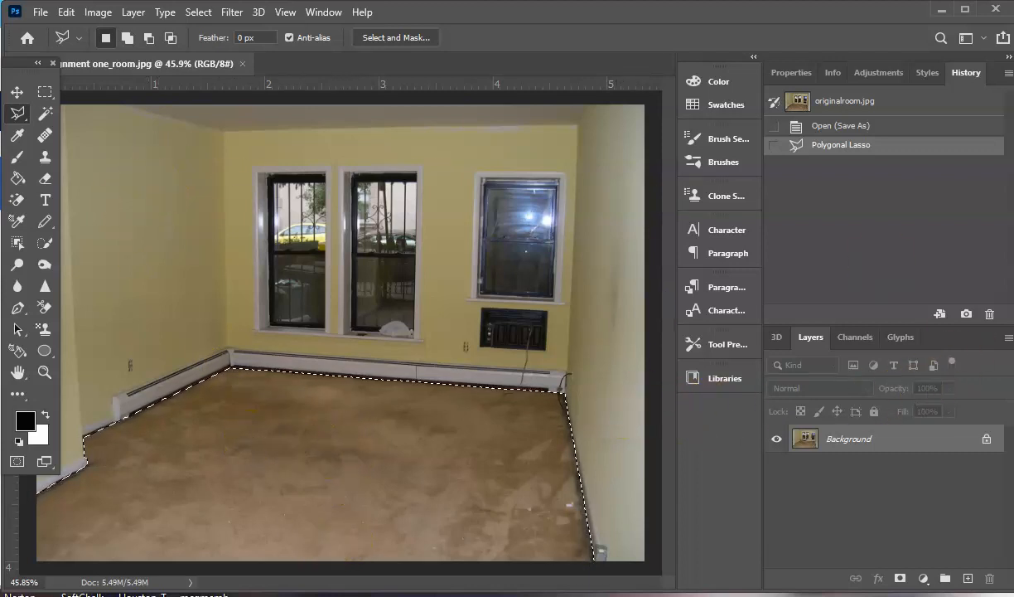
Step: Deselect, then redraw and close a new polygonal outline around the carpet
left_click(45, 92)
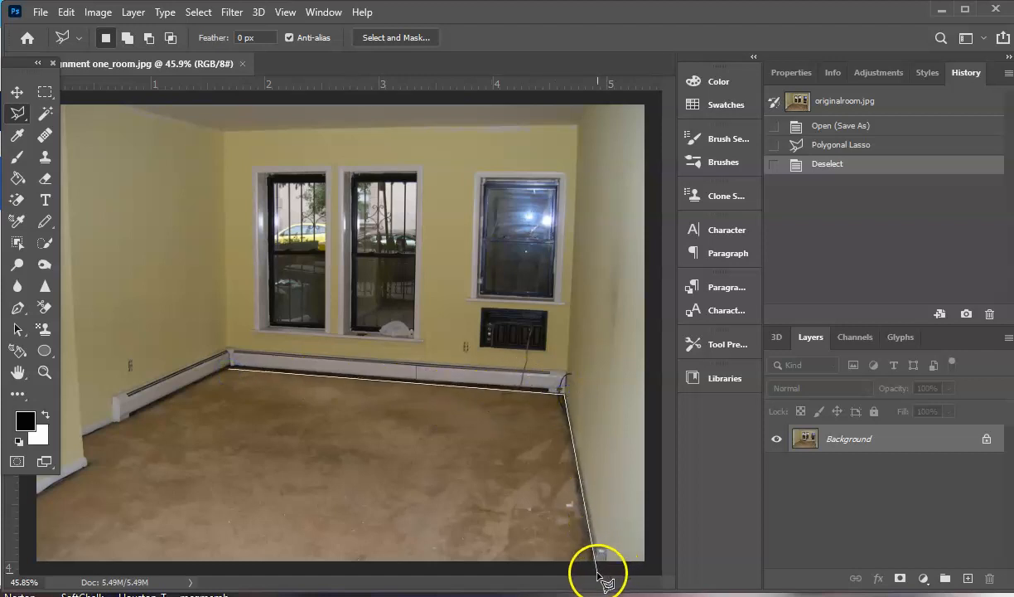
mouse_move(29, 571)
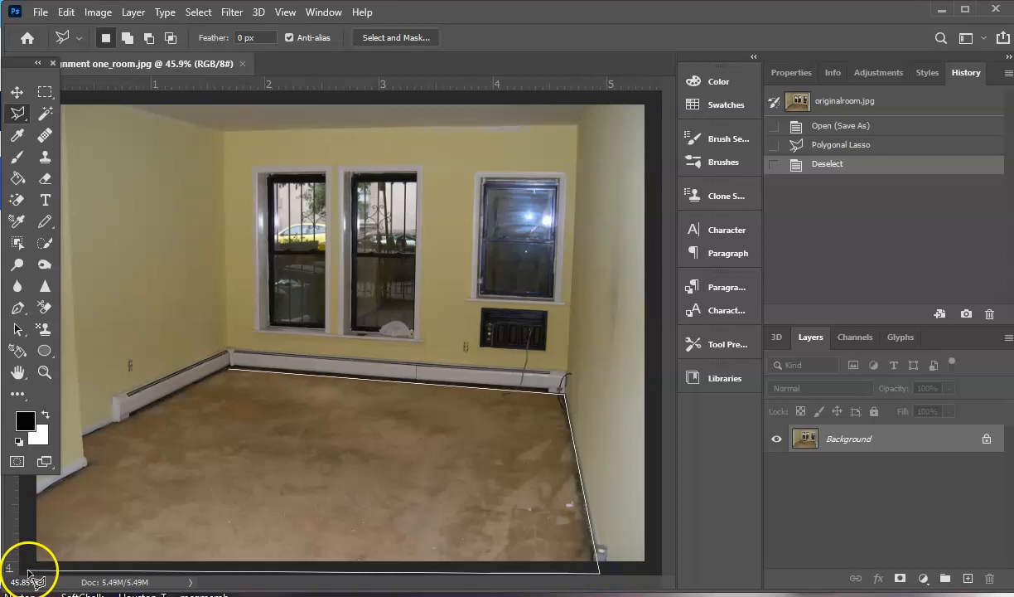
mouse_move(91, 460)
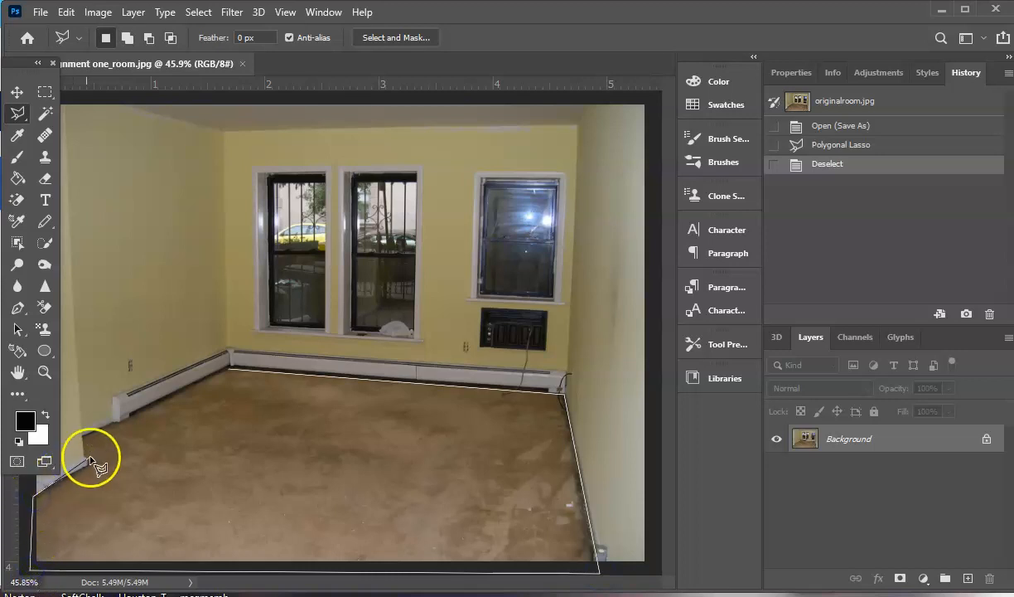
mouse_move(45, 493)
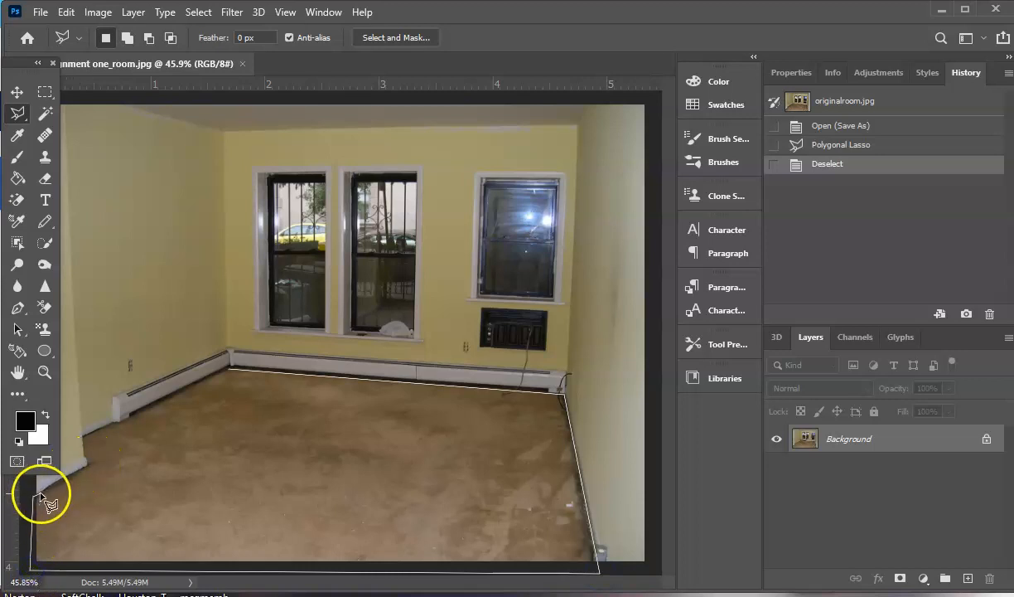
mouse_move(83, 471)
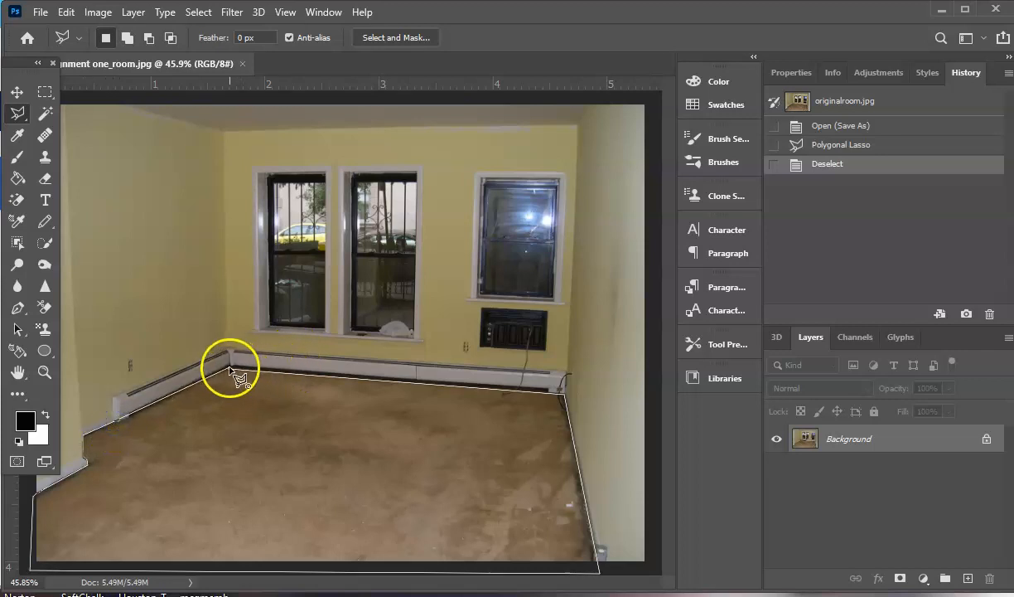
left_click(231, 379)
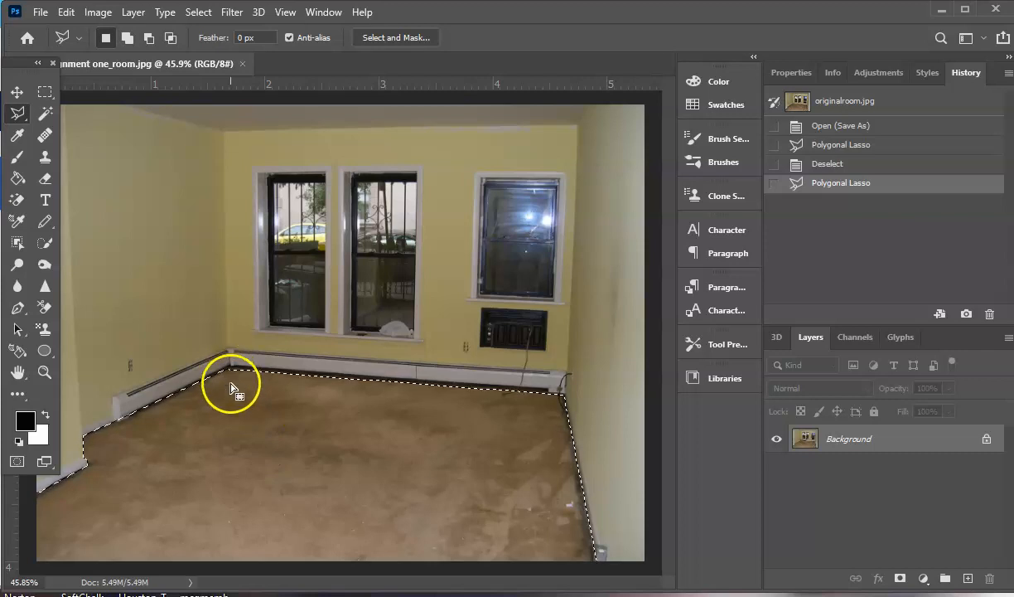
mouse_move(237, 373)
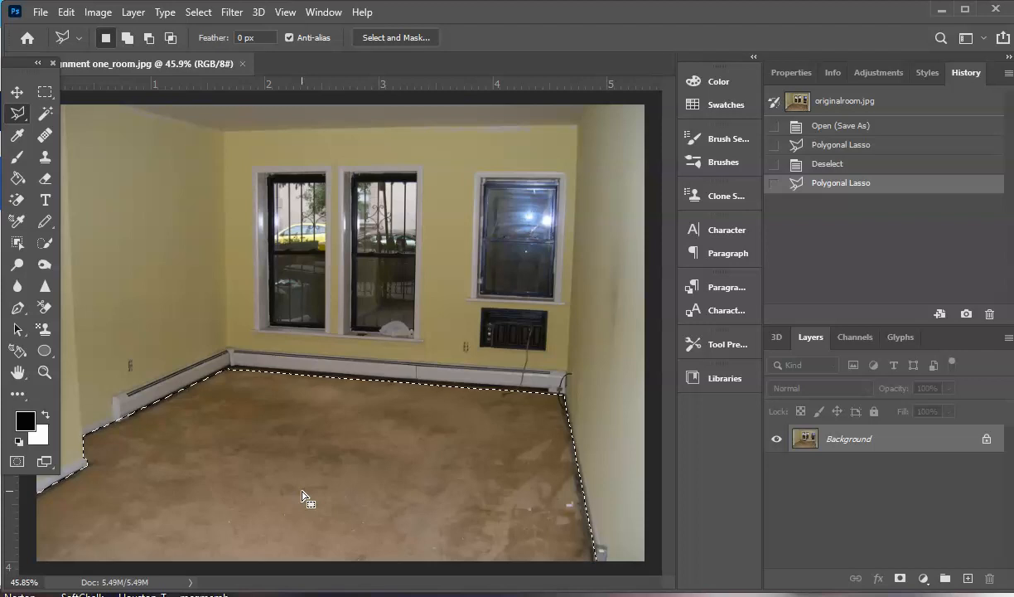
mouse_move(188, 86)
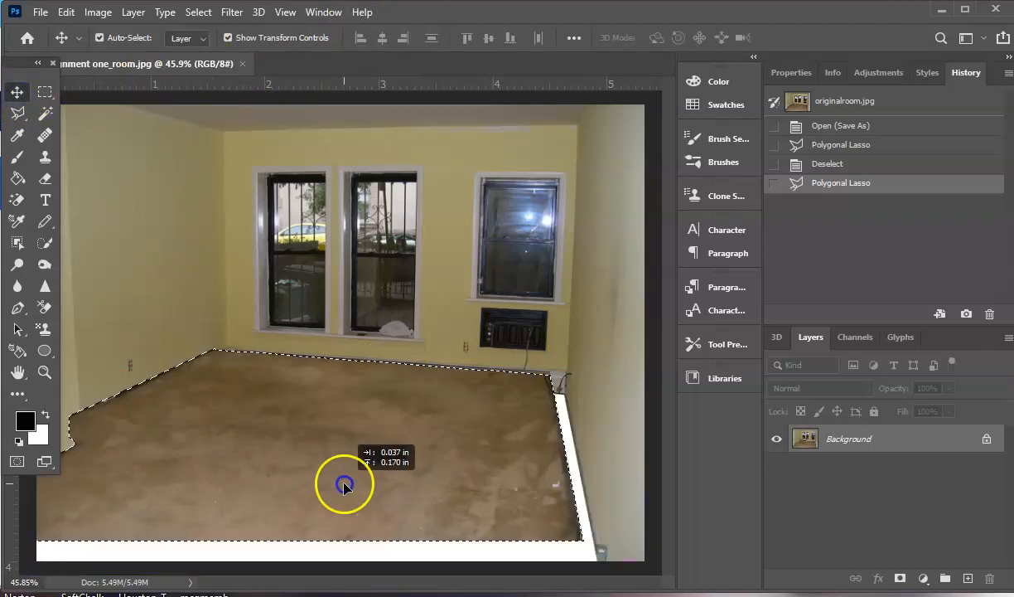
Step: Undo the accidental move of the carpet pixels with Edit > Undo Move
left_click(65, 12)
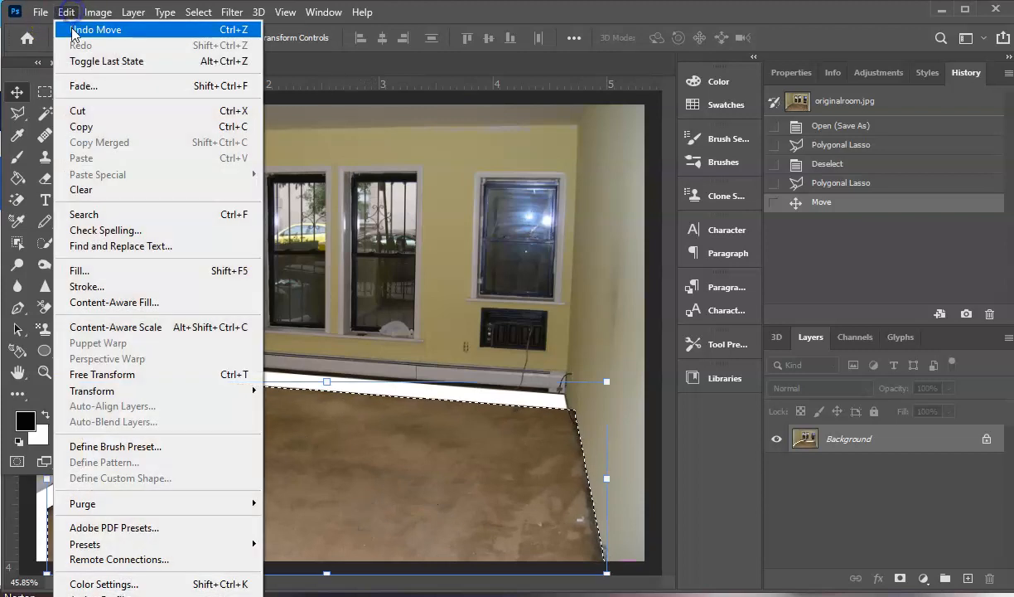
left_click(96, 29)
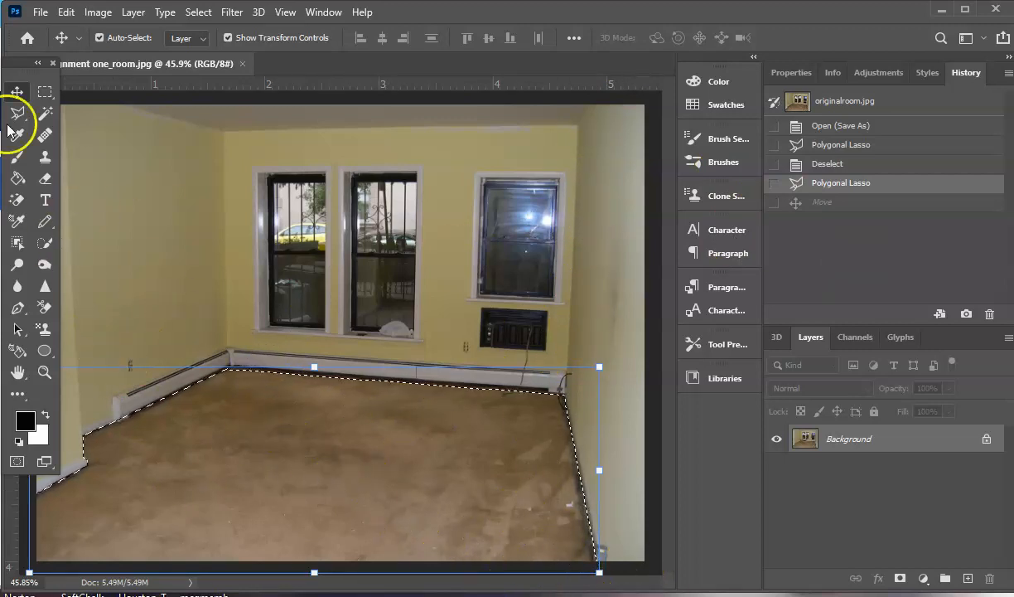
mouse_move(45, 157)
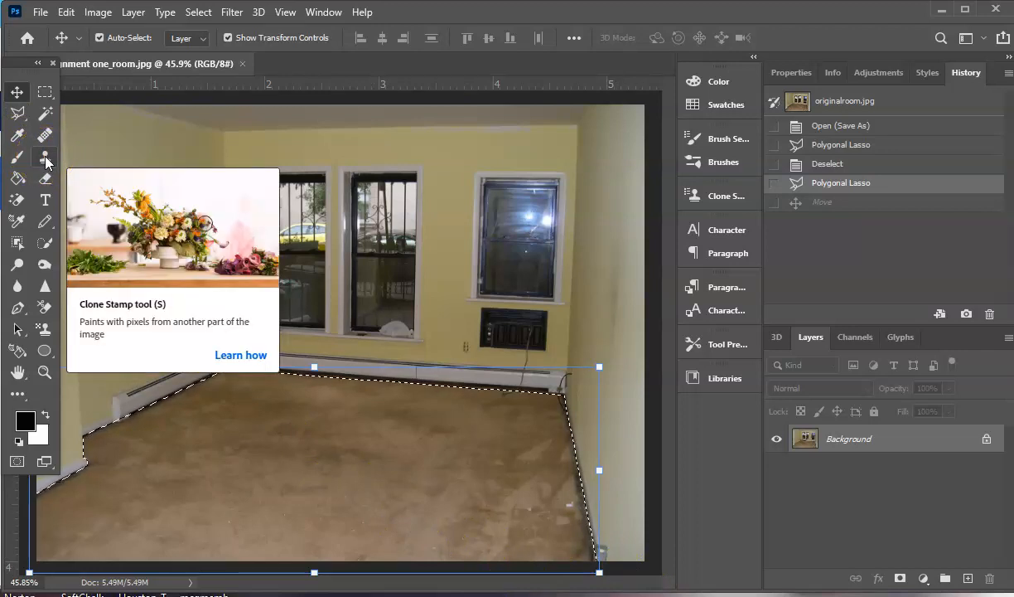
Step: Clone-stamp clean carpet texture over the stains inside the floor selection
left_click(45, 156)
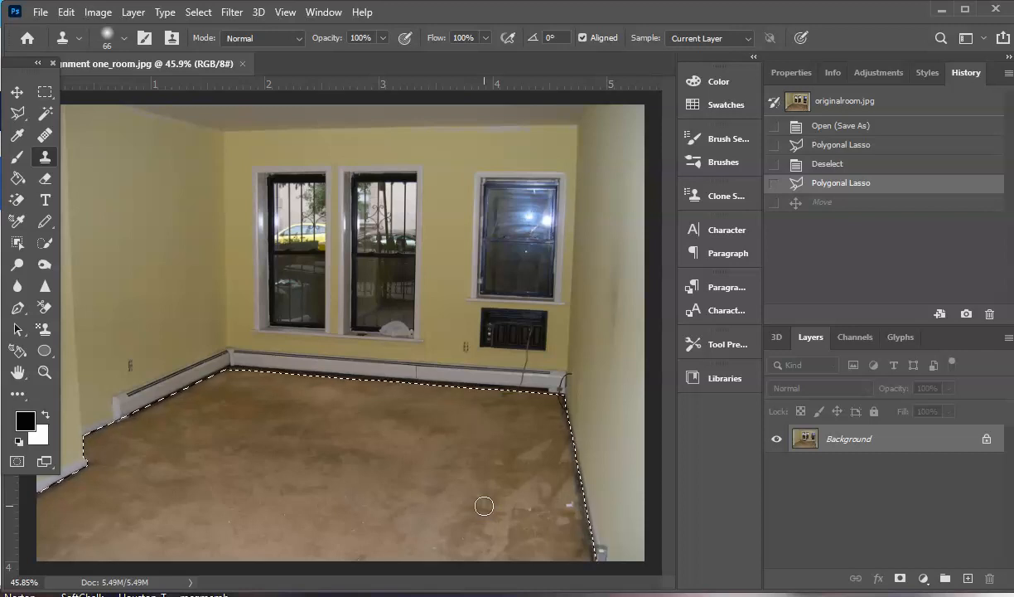
left_click(575, 503)
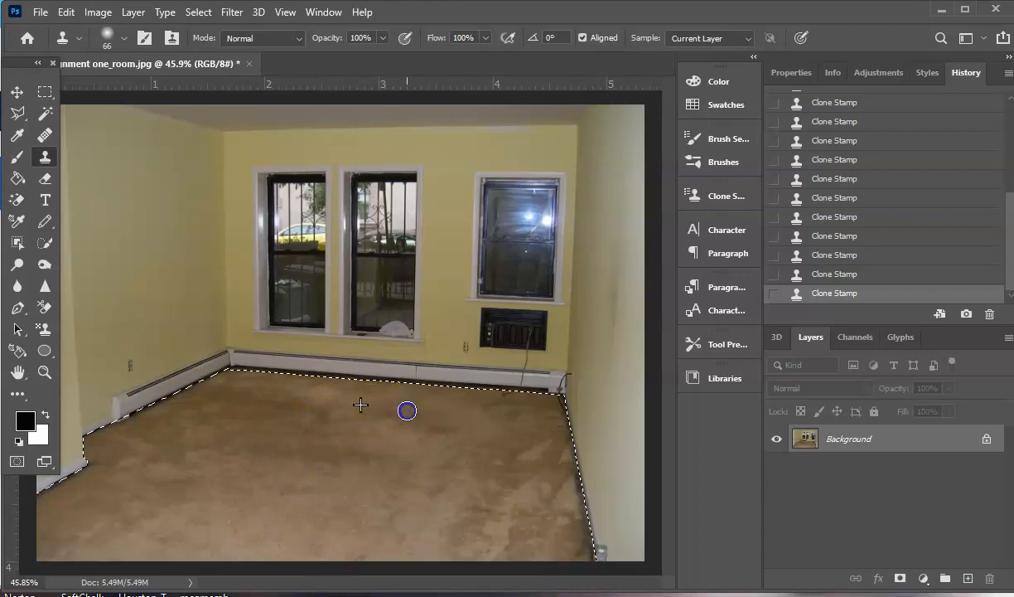
mouse_move(637, 338)
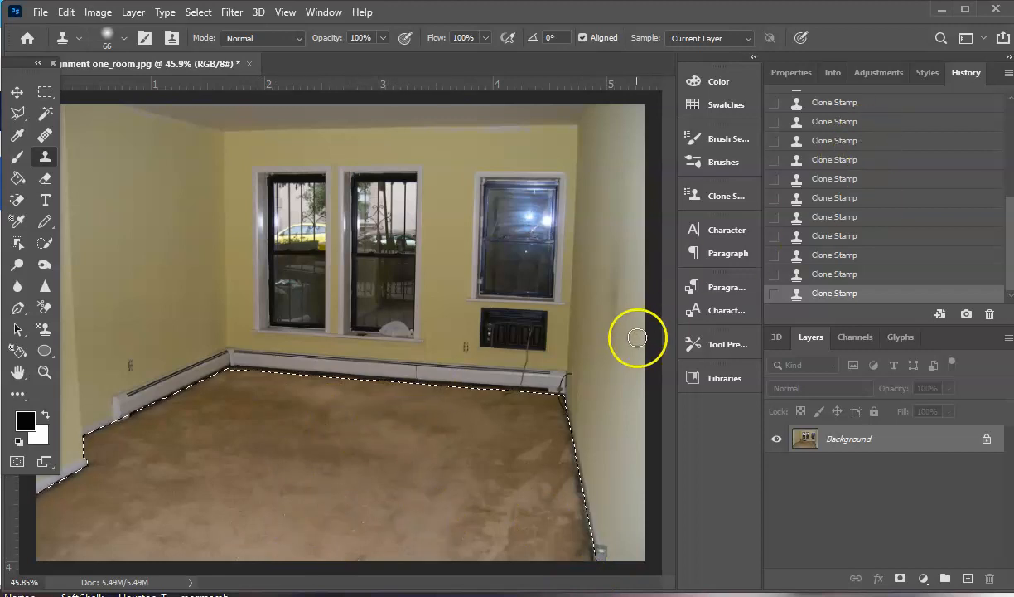
mouse_move(890, 138)
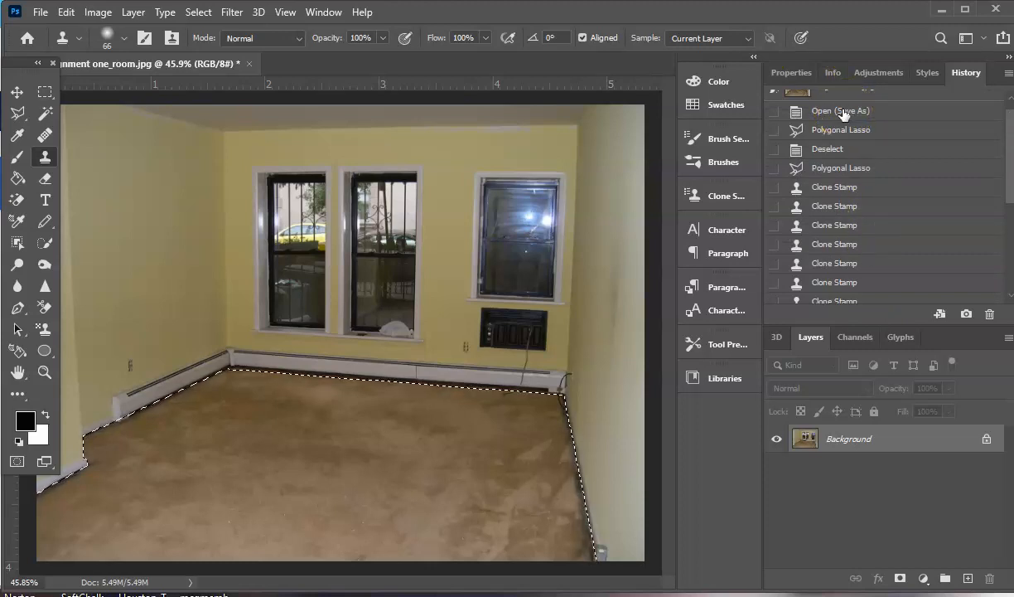
Step: Save the room photo with the cleaned-up carpet to the assignment JPEG
scroll("down", 3)
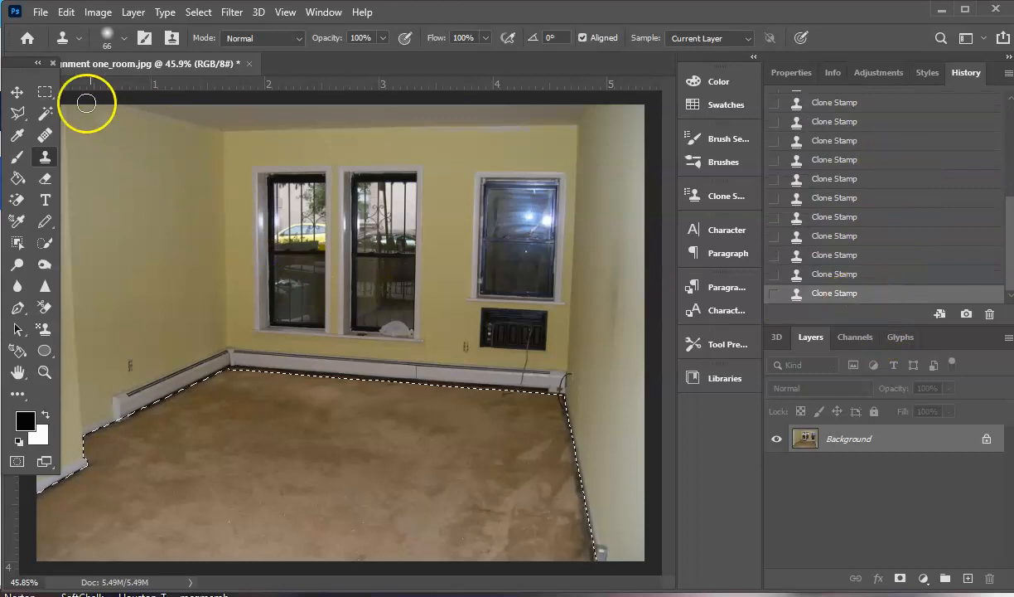
left_click(40, 11)
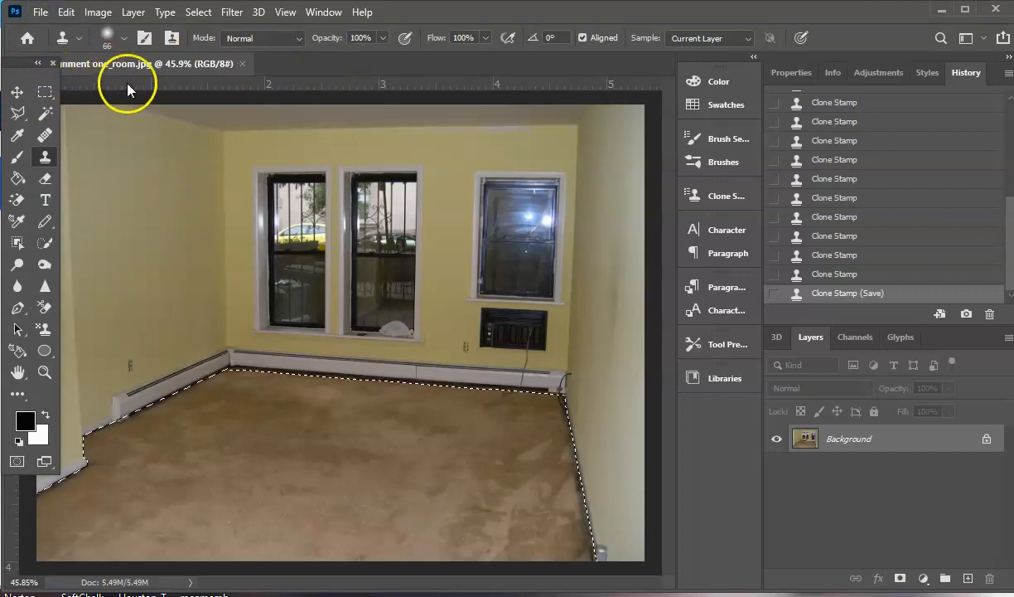
mouse_move(282, 358)
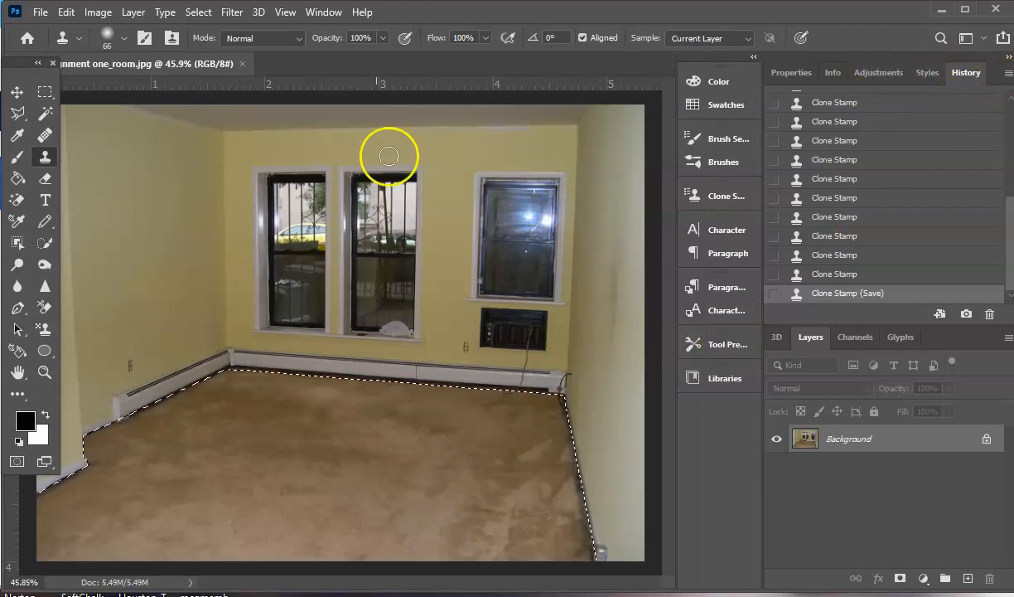
left_click(324, 12)
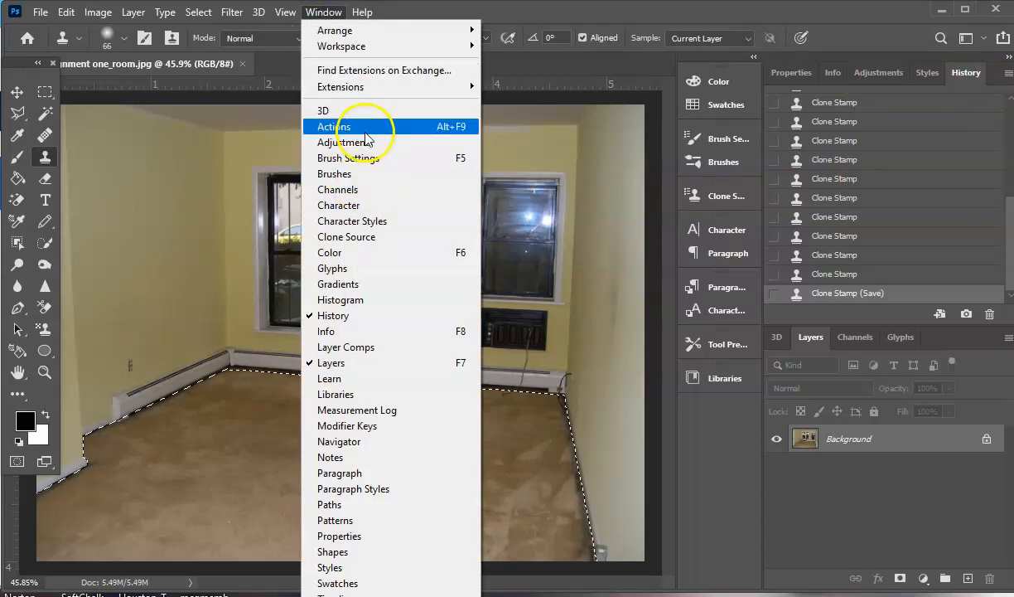
mouse_move(368, 283)
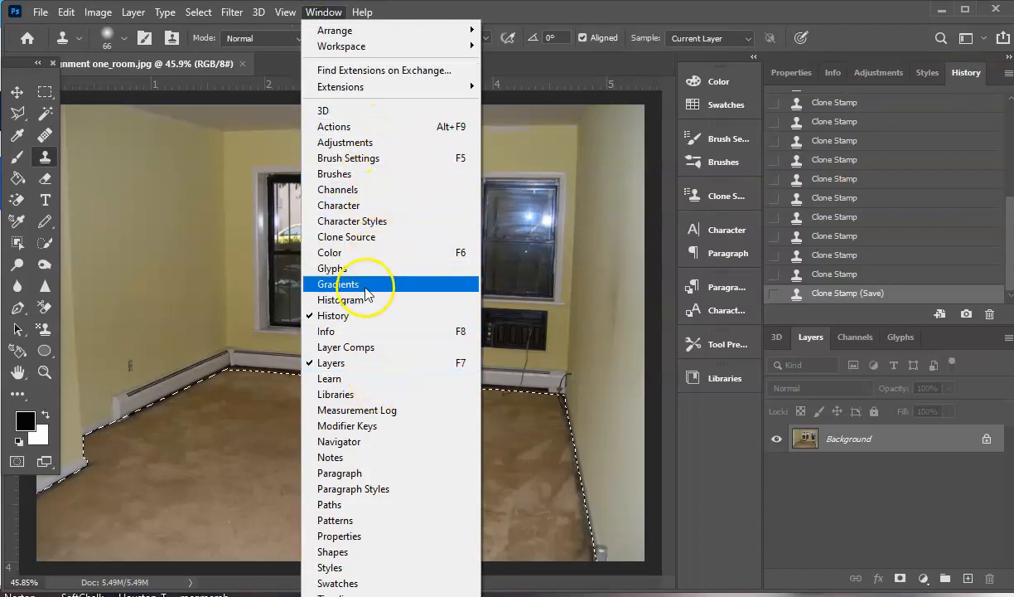
mouse_move(356, 346)
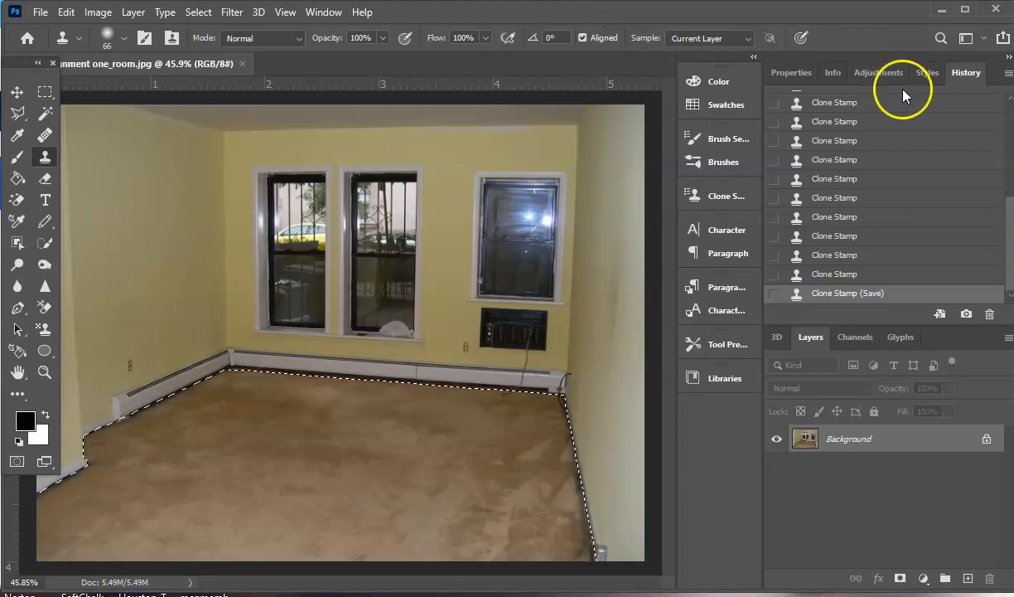
Step: Show the Adjustments panel and add a Color Balance layer masked to the carpet
left_click(878, 72)
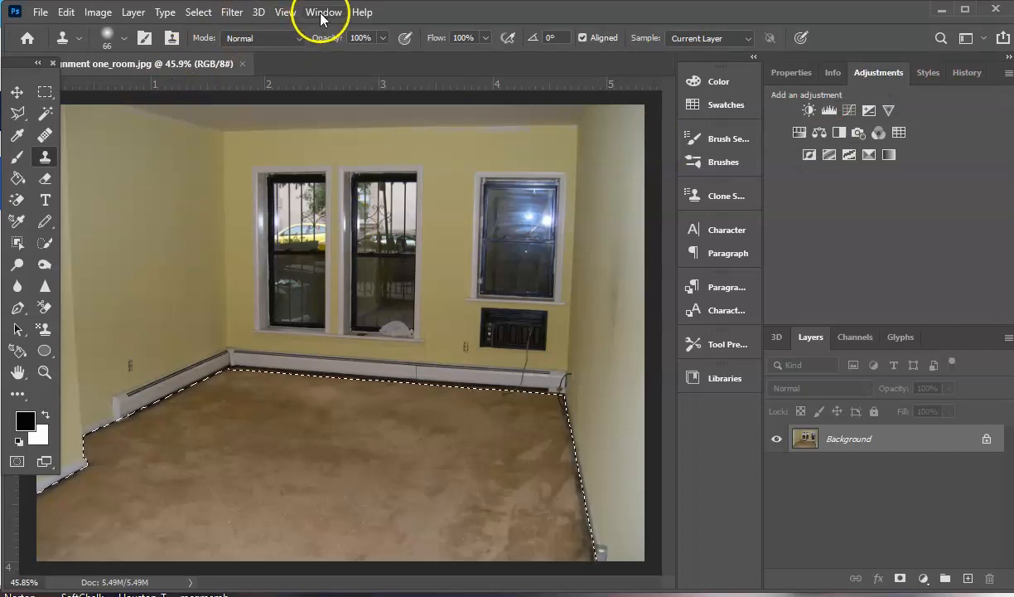
left_click(324, 12)
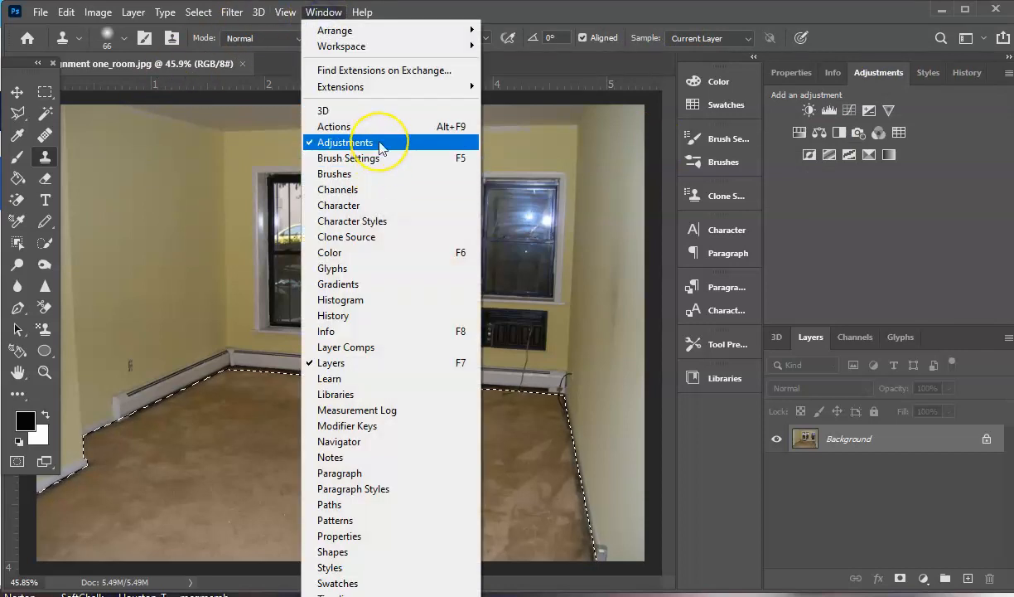
mouse_move(671, 15)
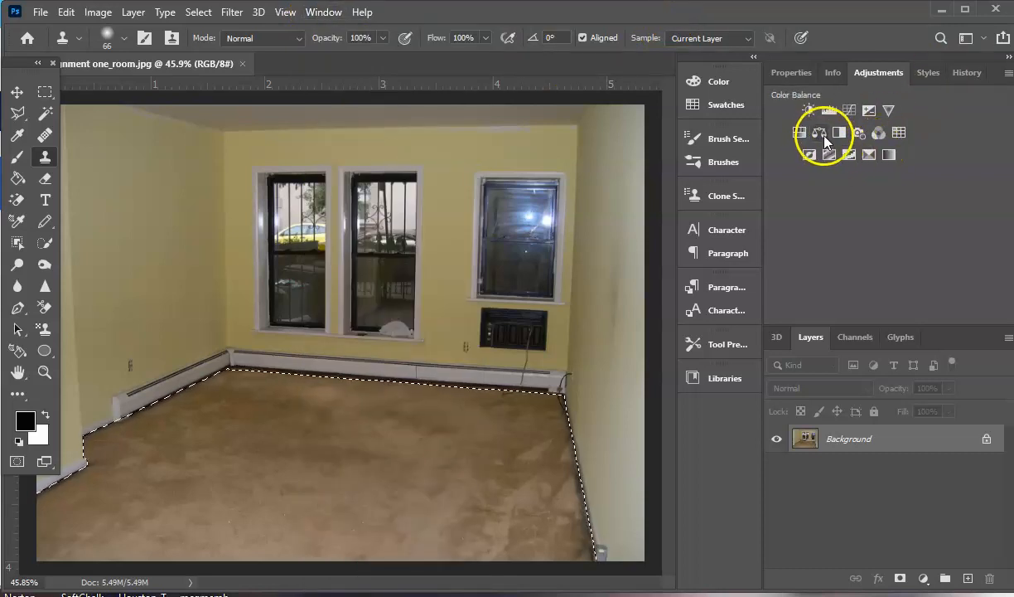
mouse_move(820, 133)
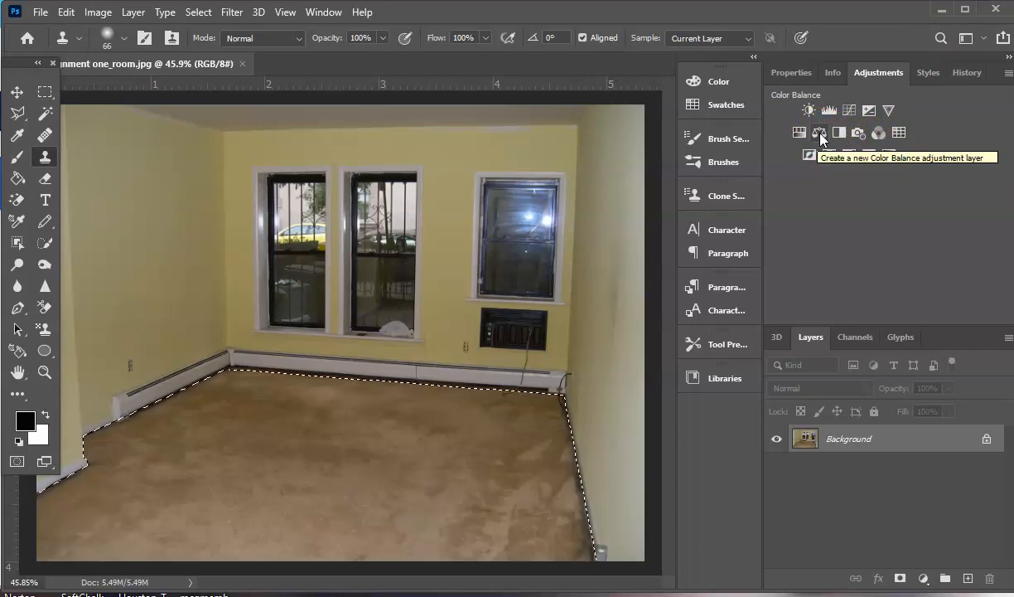
left_click(819, 132)
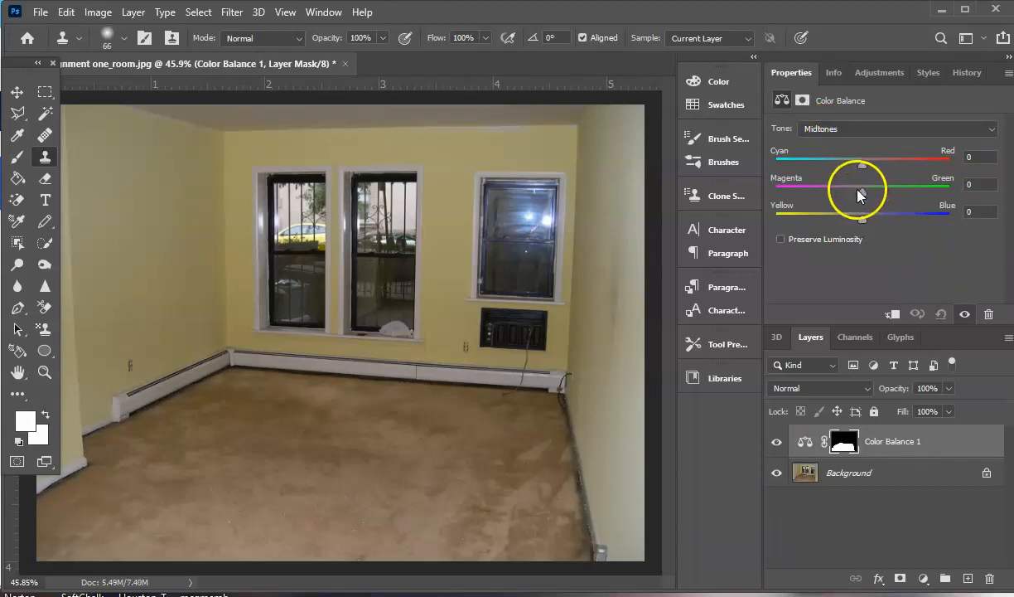
Step: Shift the carpet's color balance toward magenta, blue and red
left_click_drag(862, 196, 840, 197)
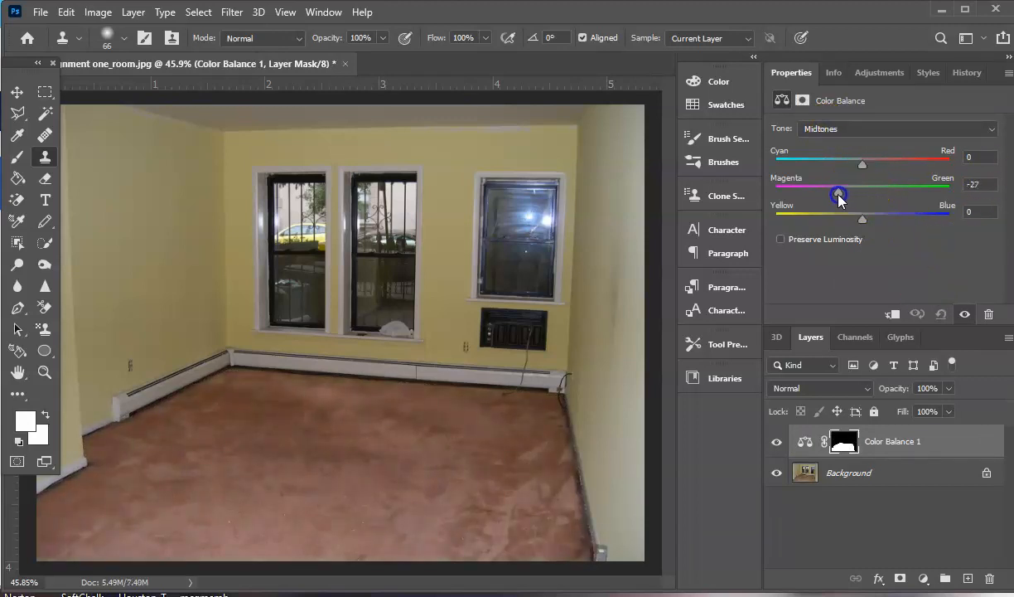
left_click_drag(862, 219, 890, 219)
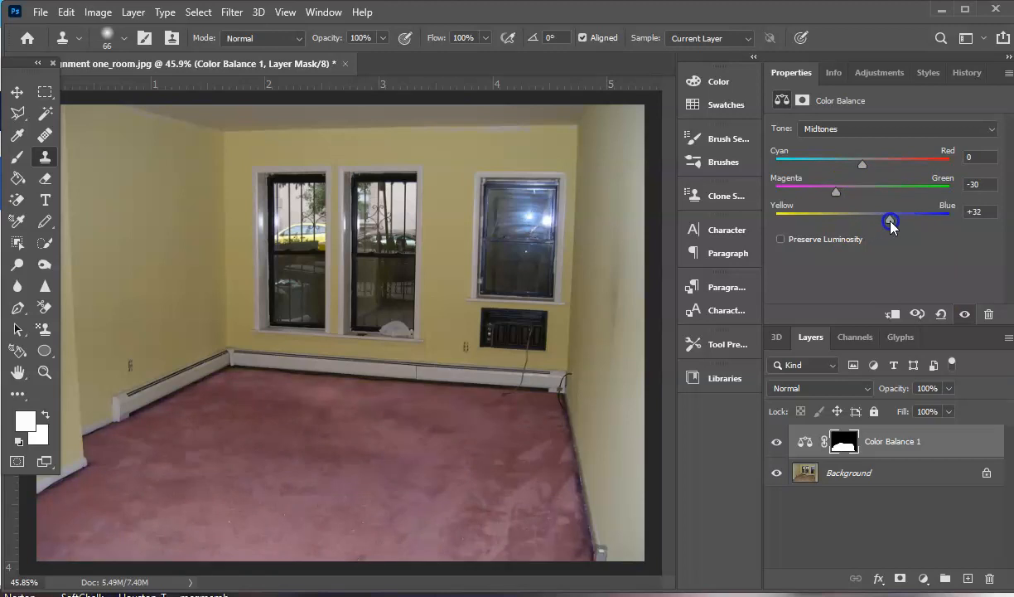
left_click_drag(862, 164, 879, 164)
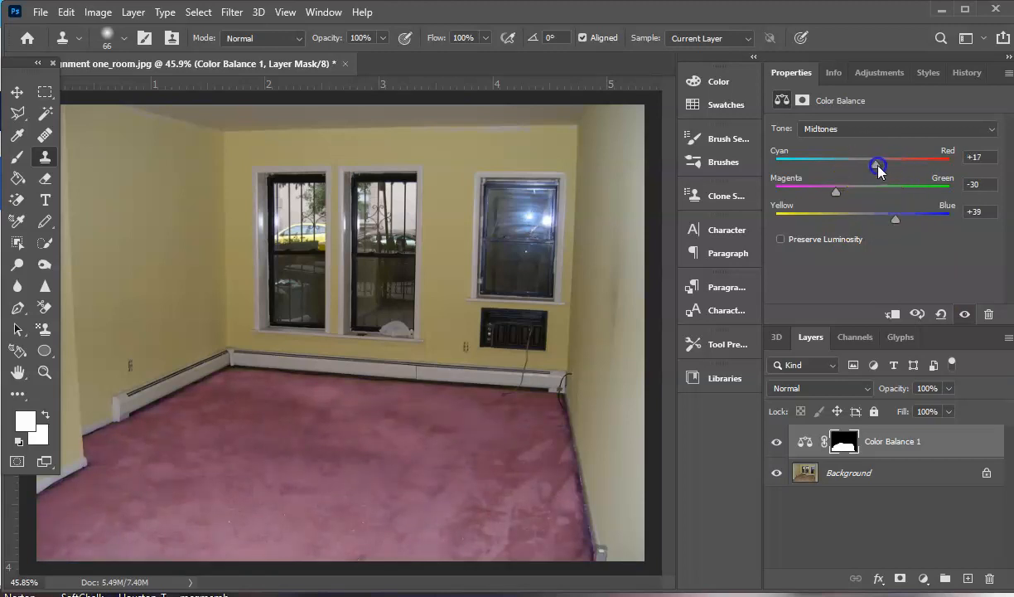
left_click_drag(860, 164, 880, 164)
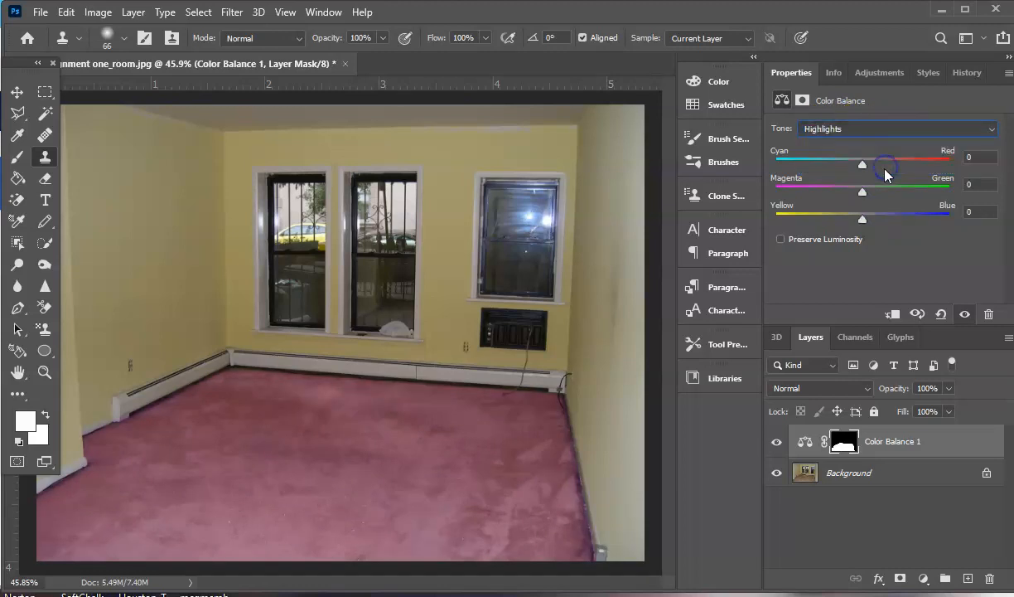
left_click_drag(862, 191, 847, 191)
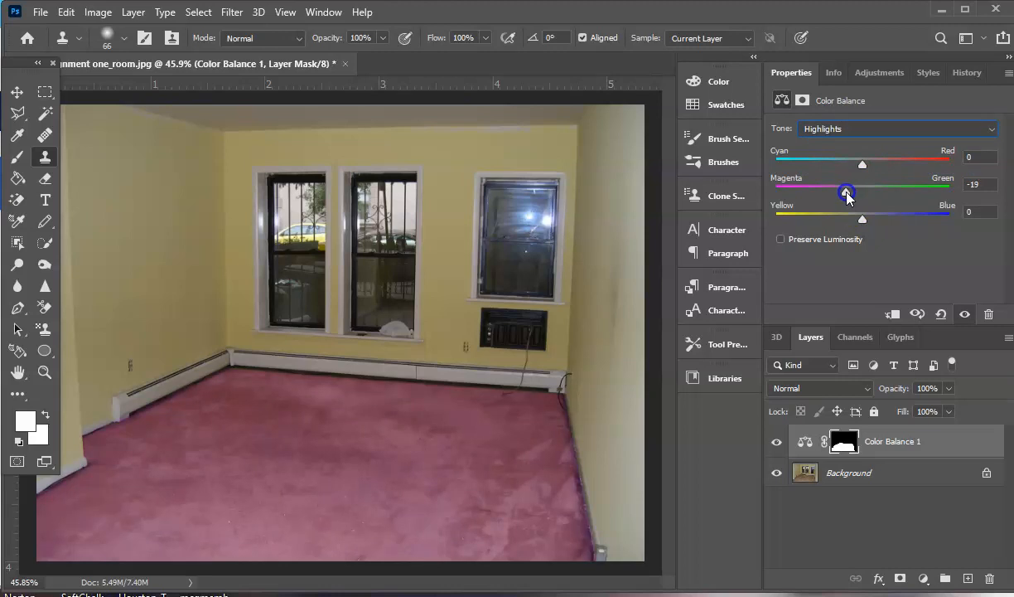
Step: Push the carpet shadows toward blue and cyan, then ease midtones back from red
left_click(898, 129)
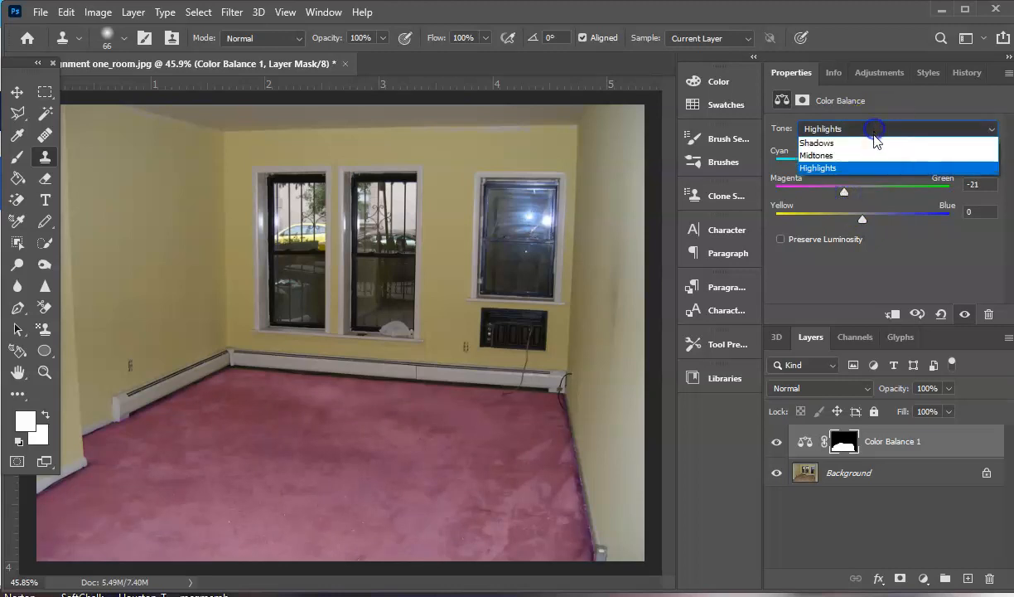
left_click(816, 142)
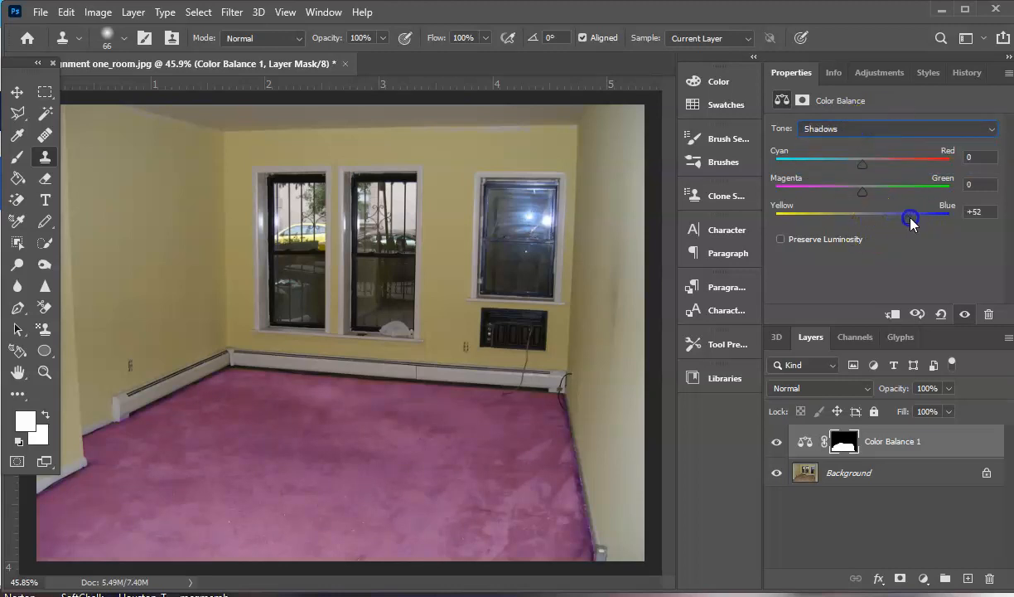
left_click_drag(910, 217, 909, 217)
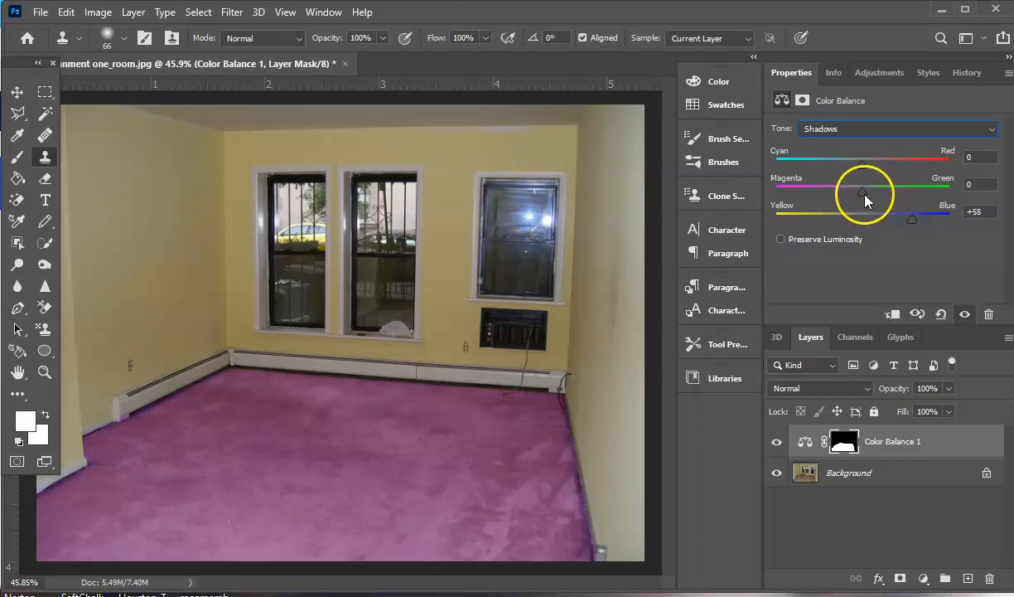
left_click_drag(862, 162, 835, 161)
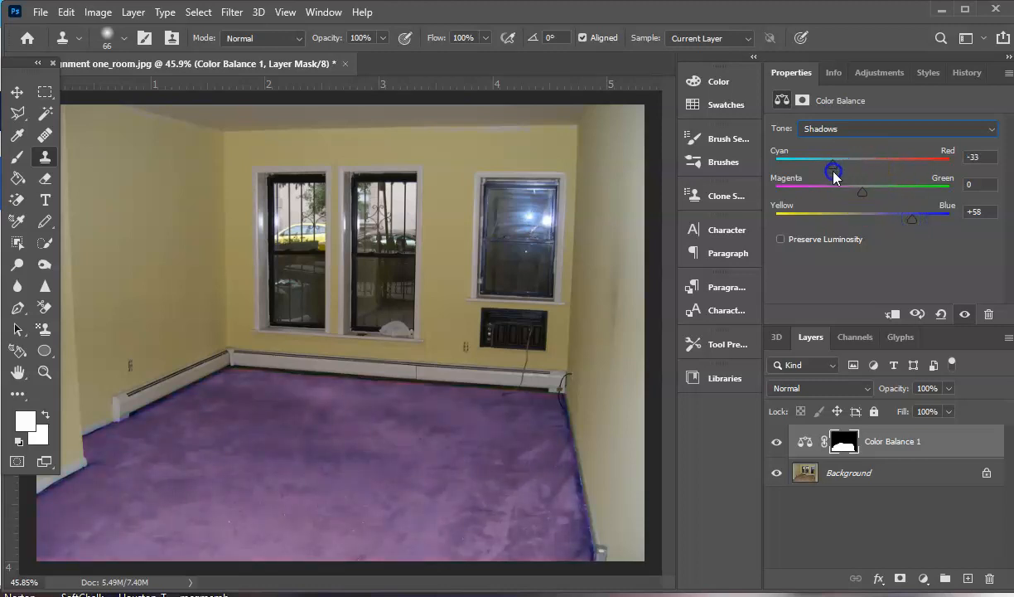
left_click_drag(834, 168, 831, 169)
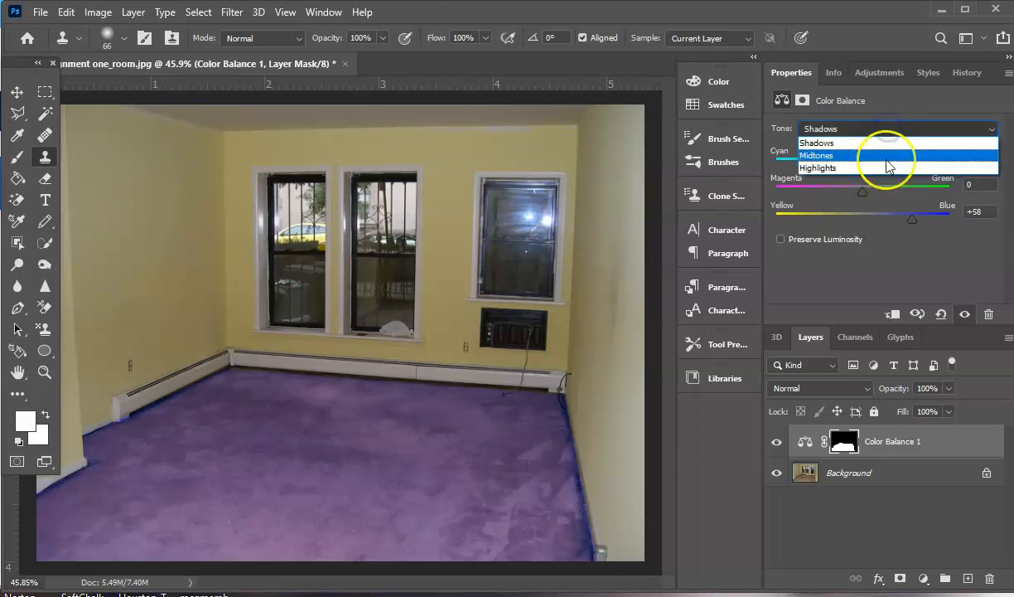
left_click(816, 155)
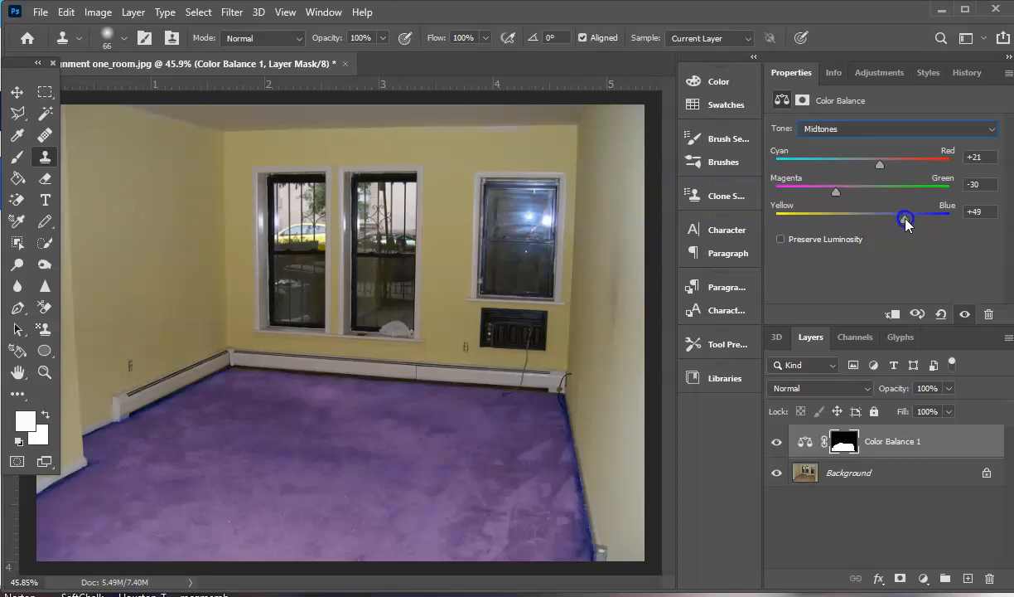
left_click_drag(905, 217, 874, 164)
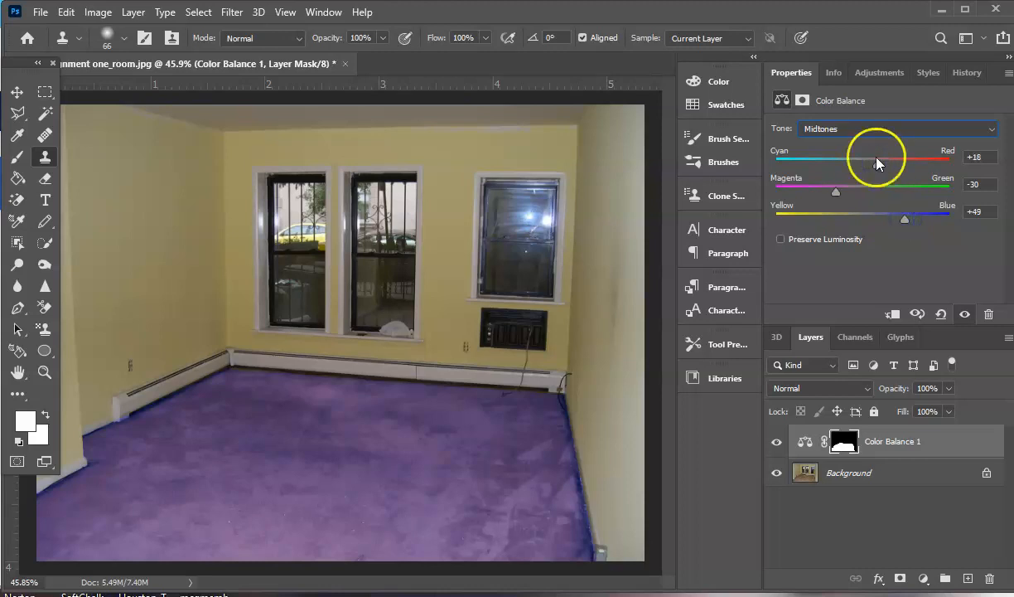
left_click(894, 128)
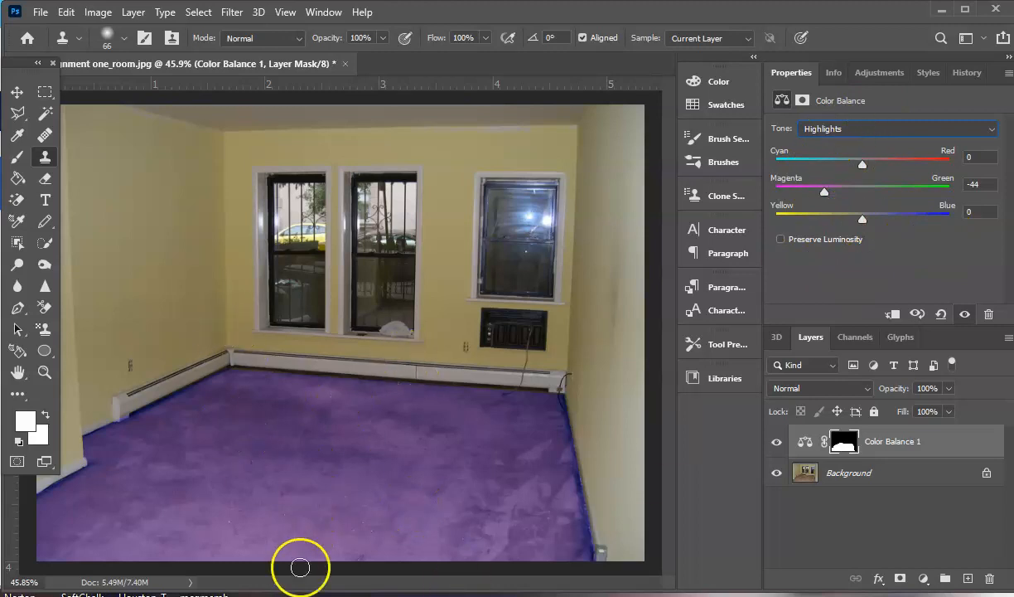
mouse_move(545, 494)
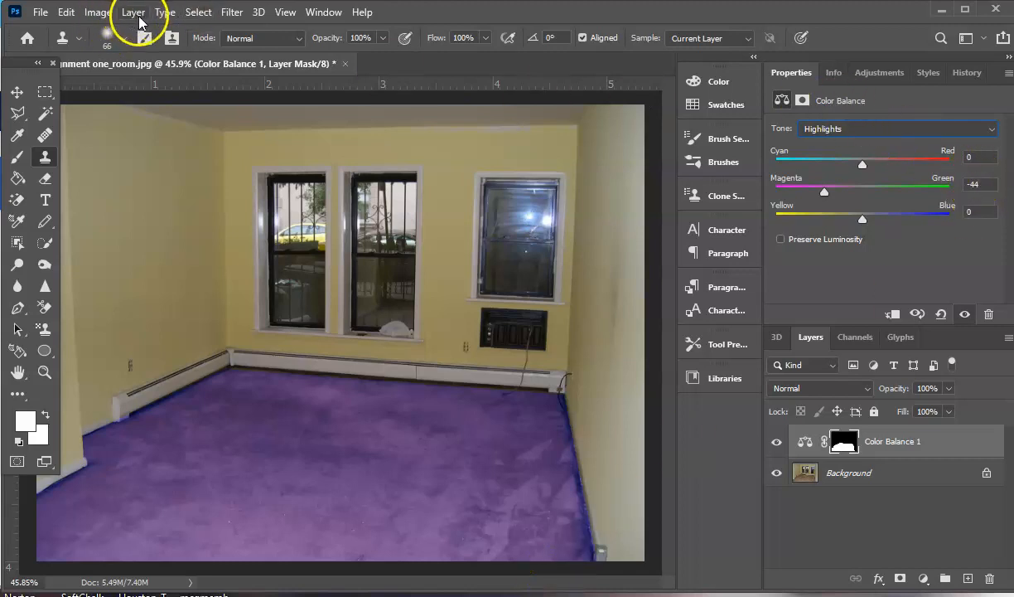
Step: Flatten the image, merging the Color Balance layer into the single background layer
left_click(132, 12)
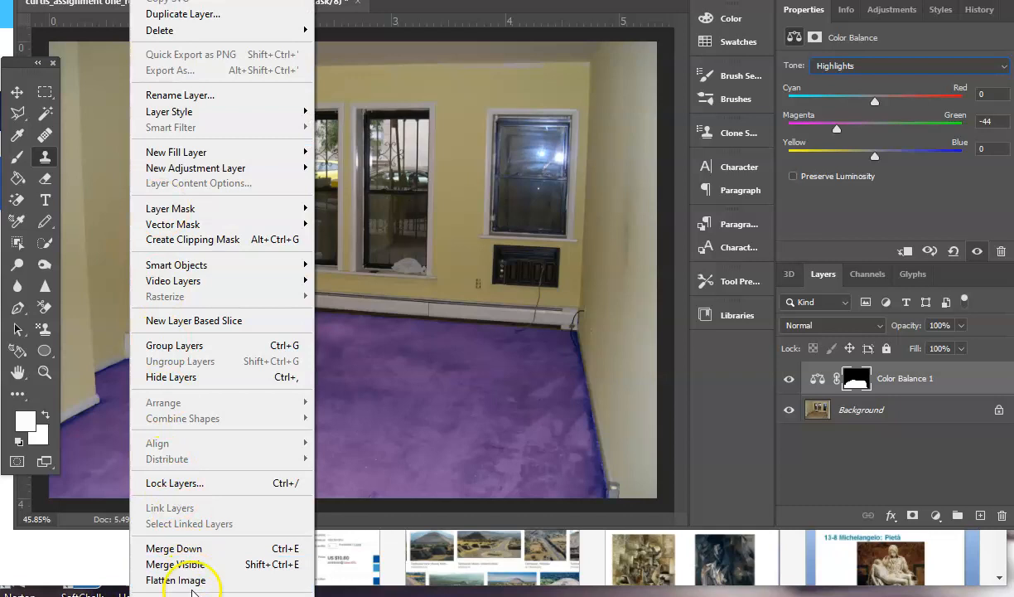
left_click(178, 579)
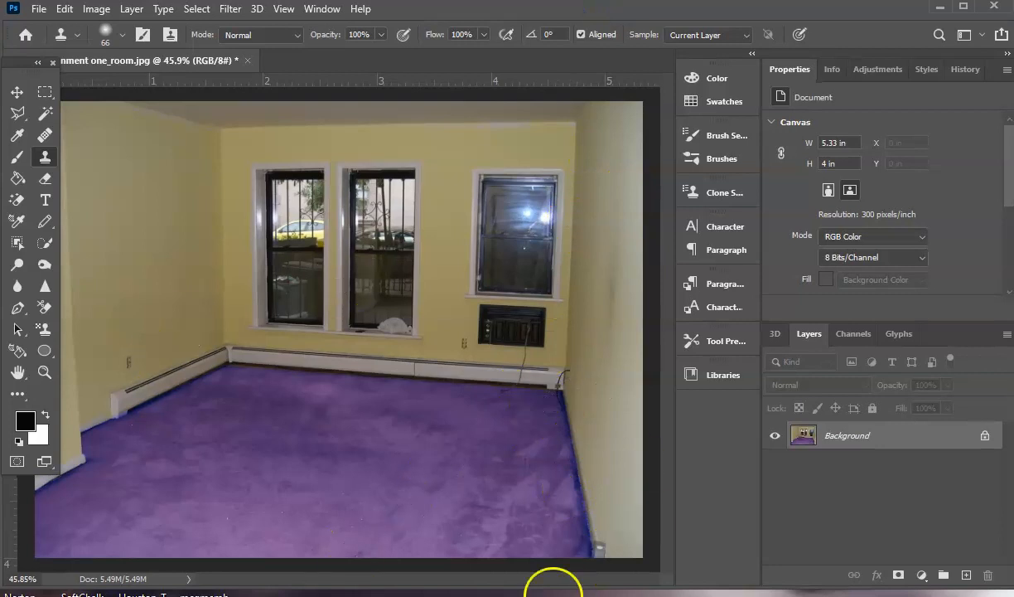
mouse_move(566, 433)
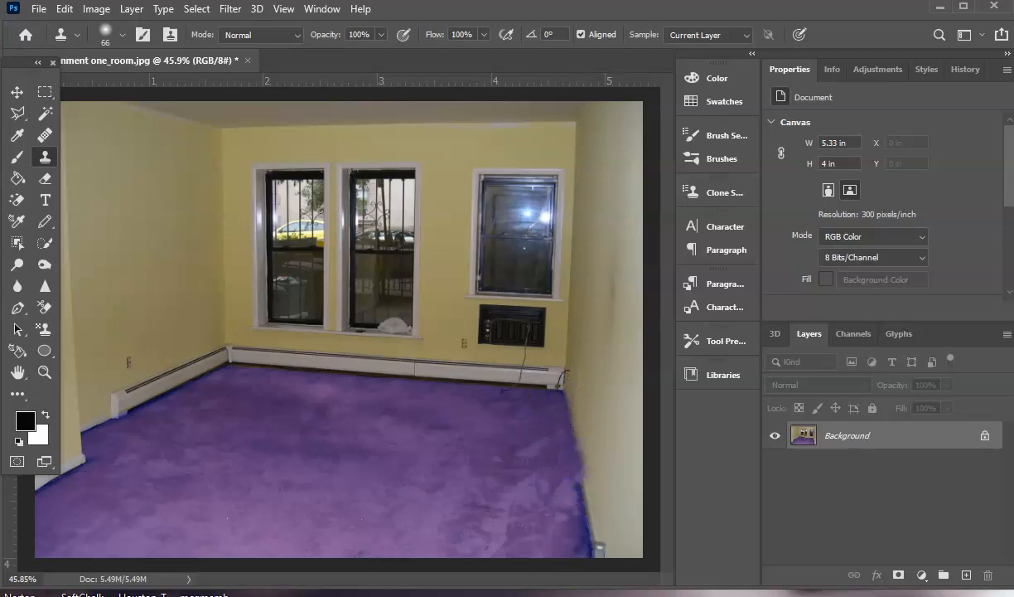
mouse_move(103, 105)
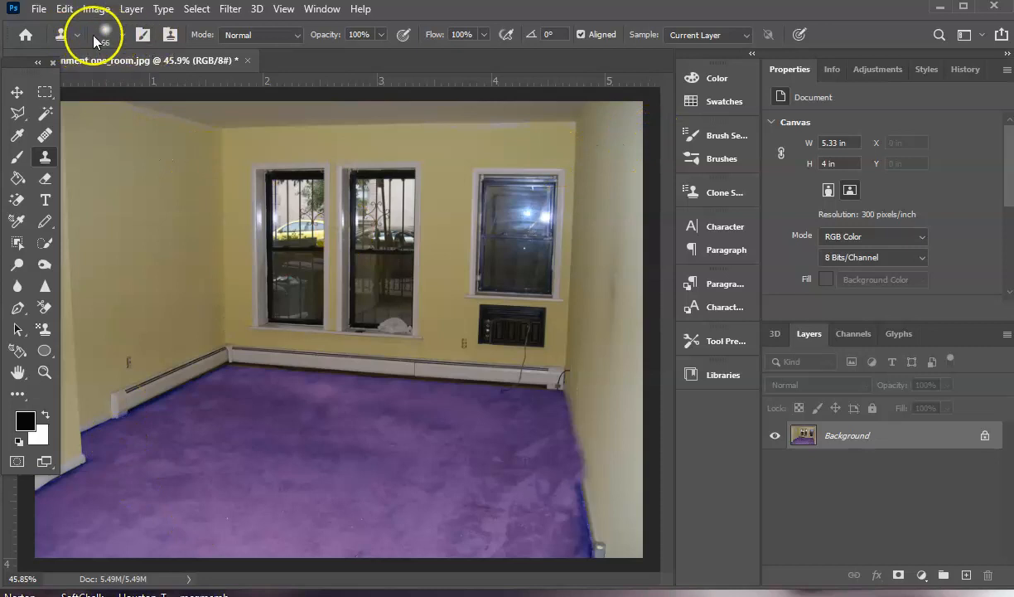
left_click(64, 9)
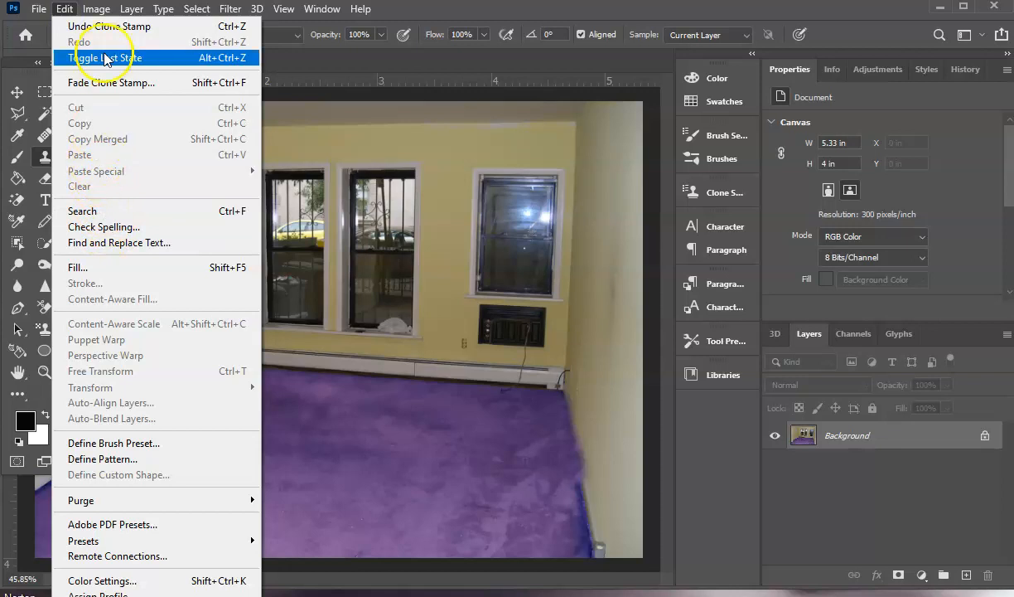
left_click(106, 57)
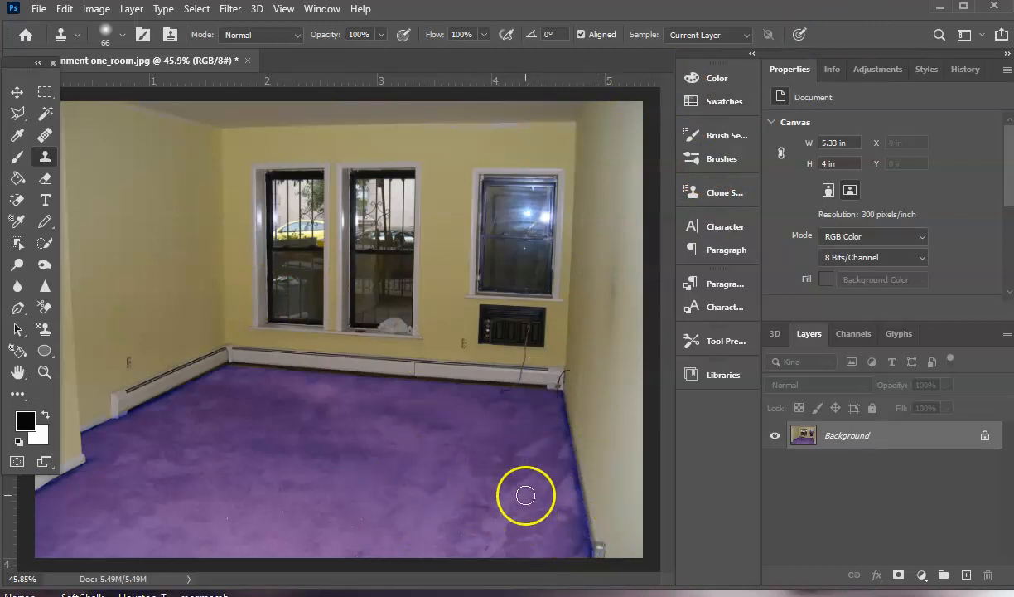
left_click(963, 69)
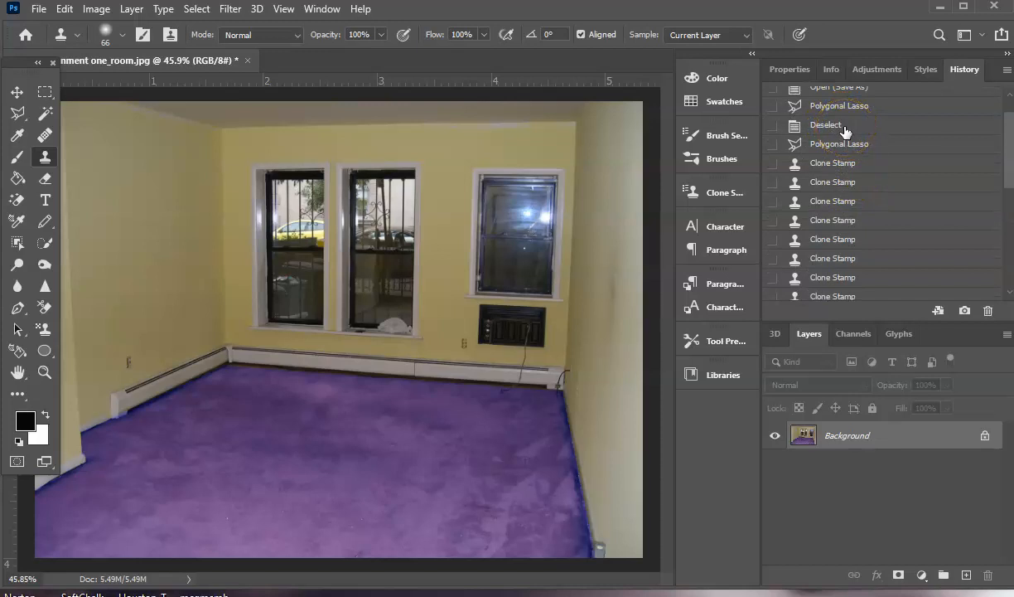
Step: Revert to the last Clone Stamp history state, before Color Balance and flattening
left_click(839, 105)
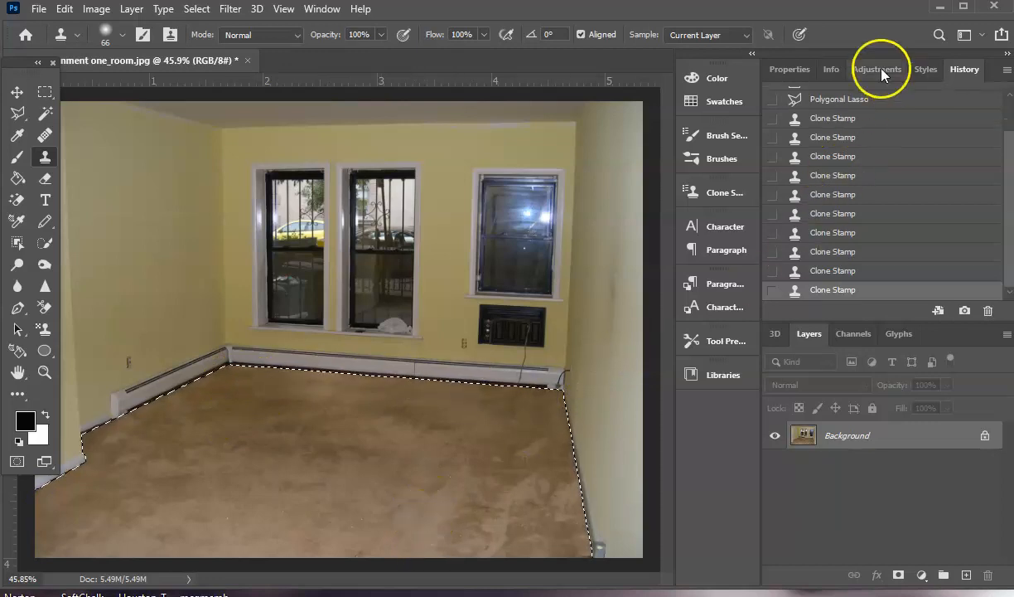
Step: Add a Color Balance adjustment and shift the carpet midtones toward magenta, blue and cyan
left_click(877, 69)
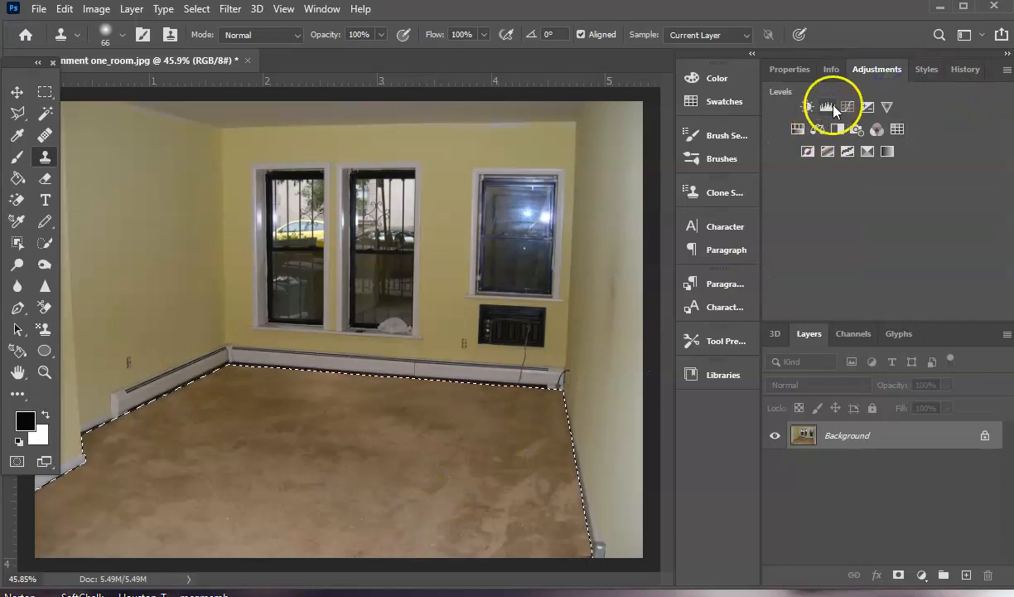
left_click(832, 108)
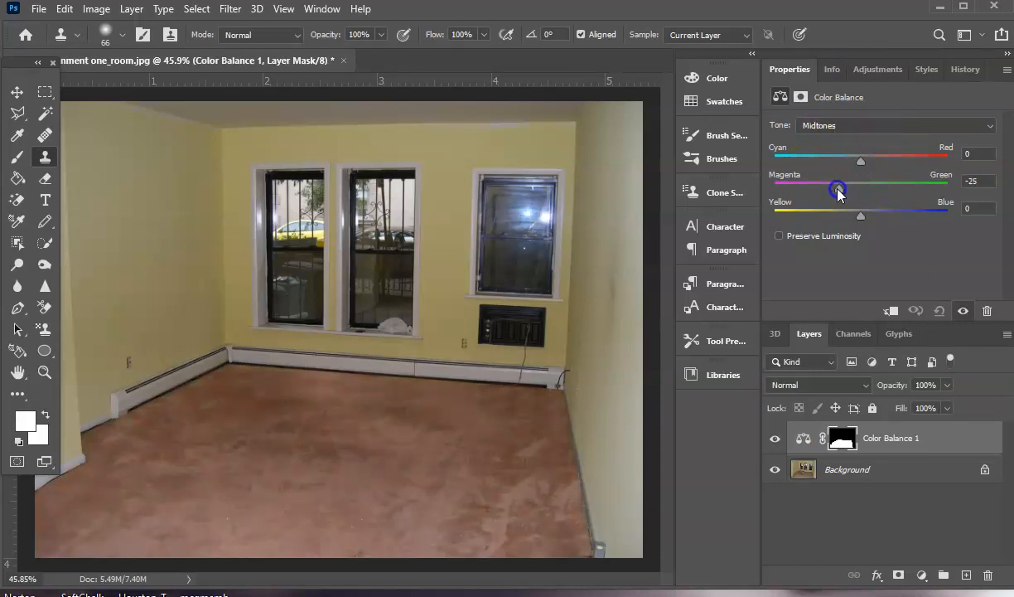
left_click_drag(860, 189, 826, 189)
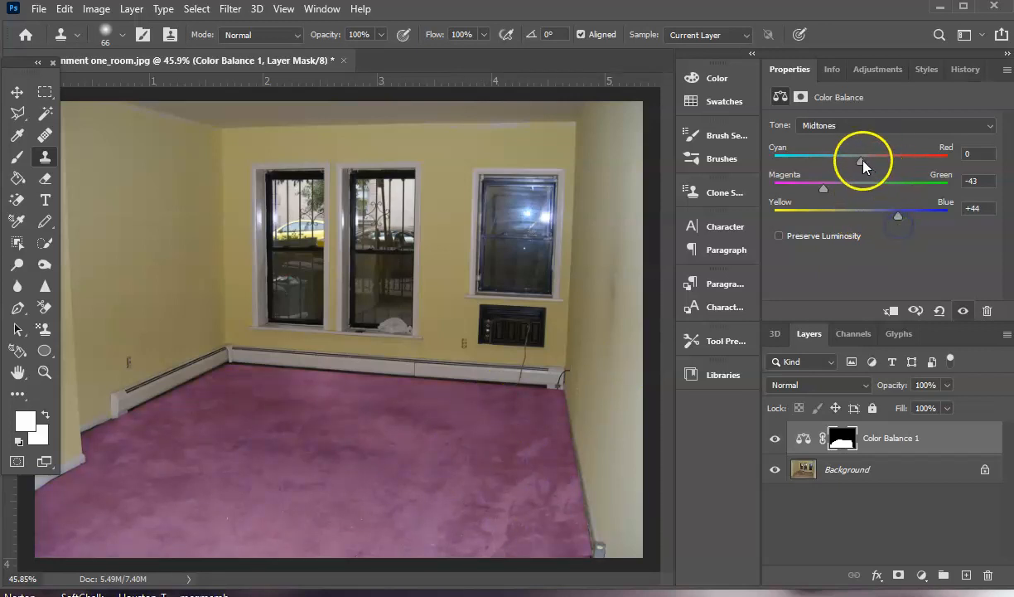
left_click_drag(860, 160, 838, 160)
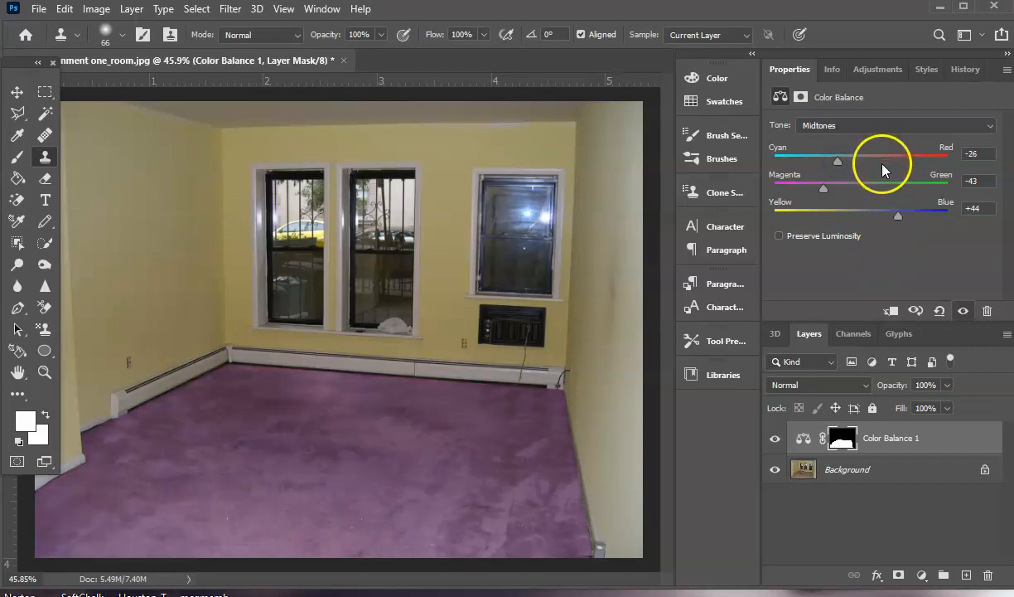
left_click(895, 125)
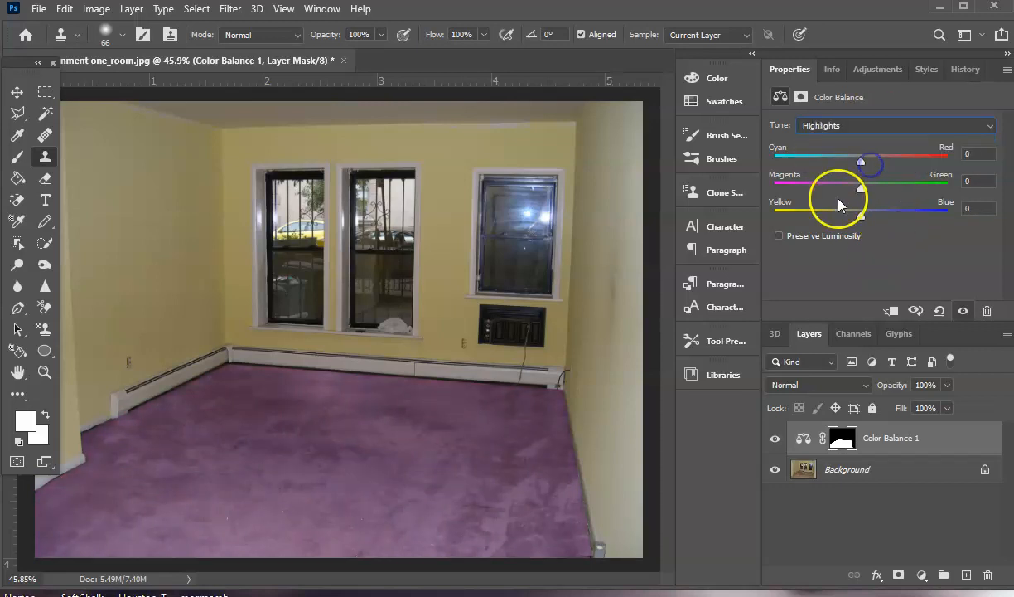
Step: Shift the carpet shadows toward blue and cyan, then switch to the Highlights tonal range
left_click_drag(862, 189, 833, 189)
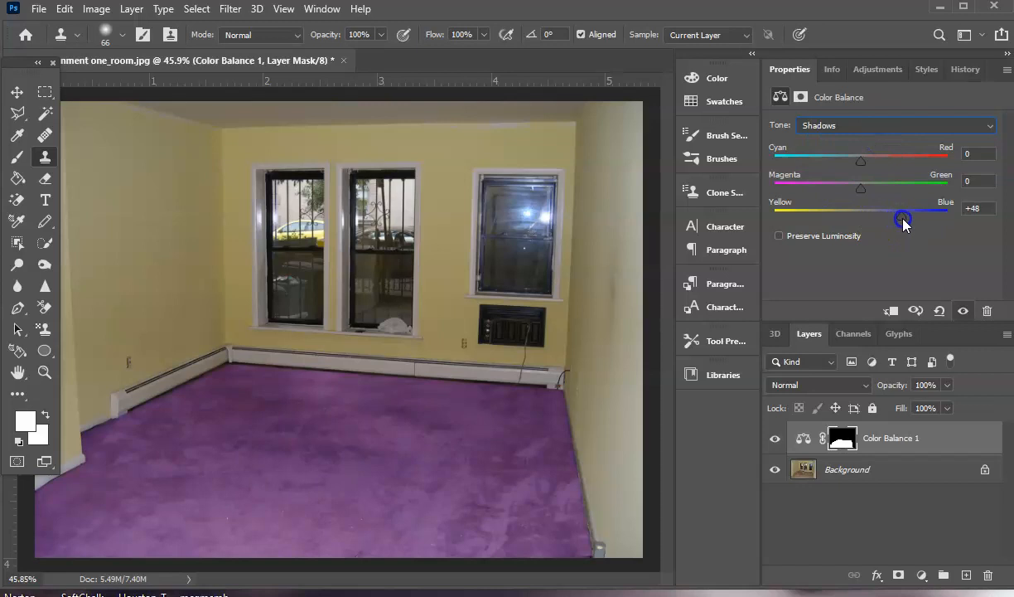
left_click_drag(901, 214, 836, 161)
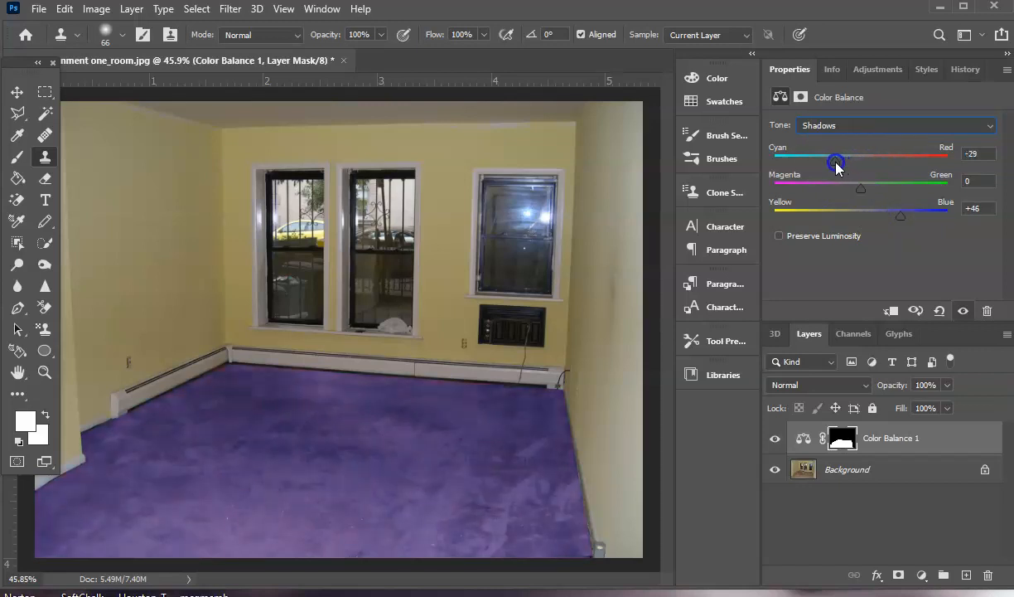
left_click(895, 125)
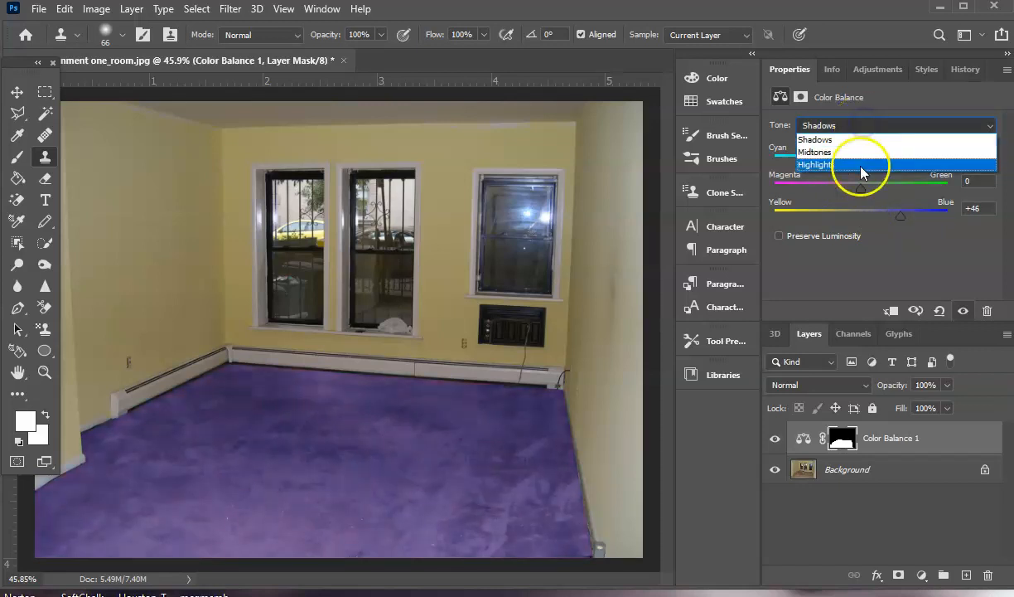
left_click(815, 164)
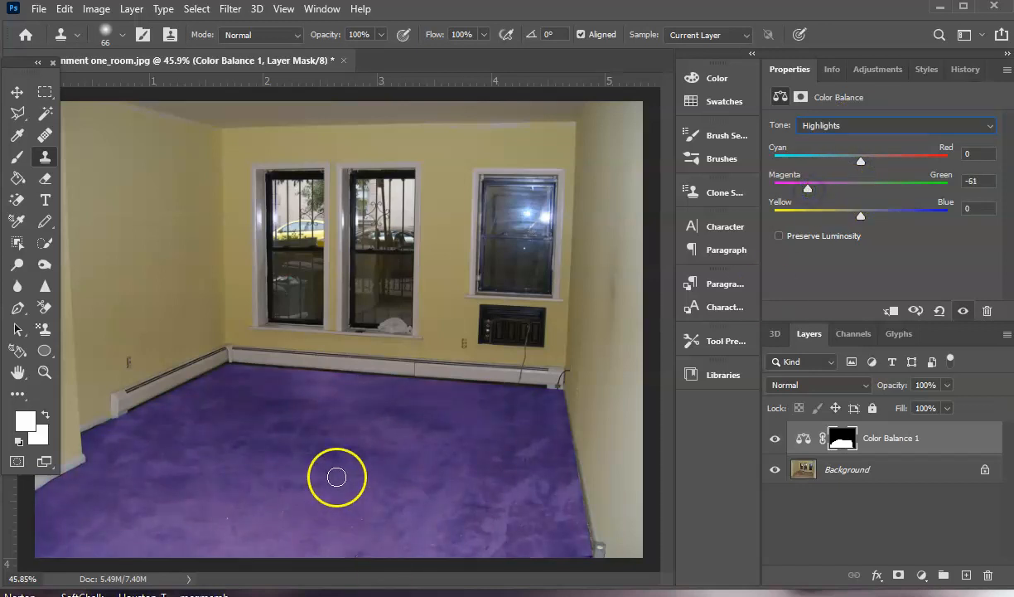
mouse_move(732, 489)
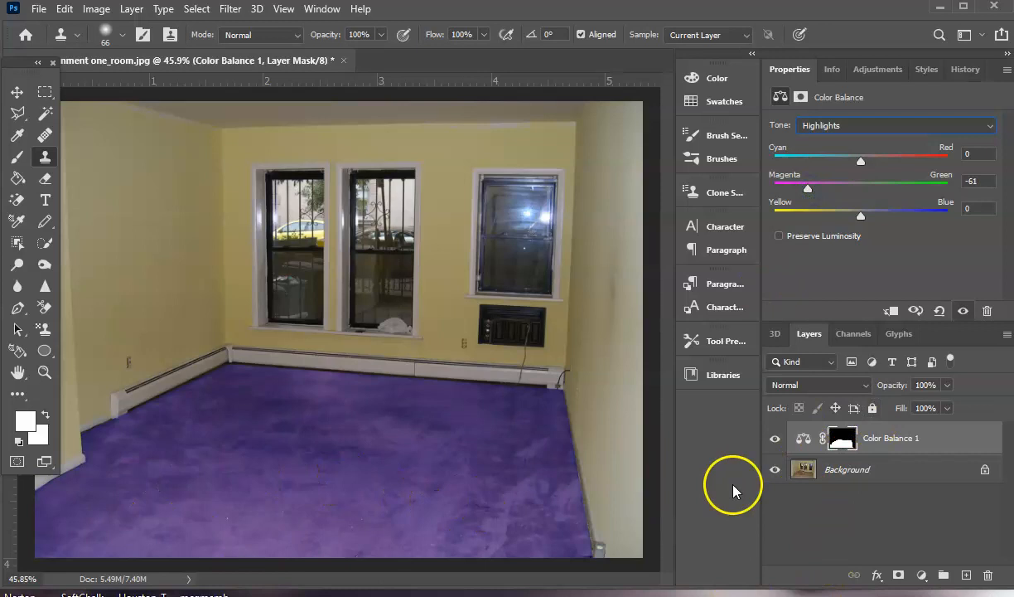
mouse_move(573, 448)
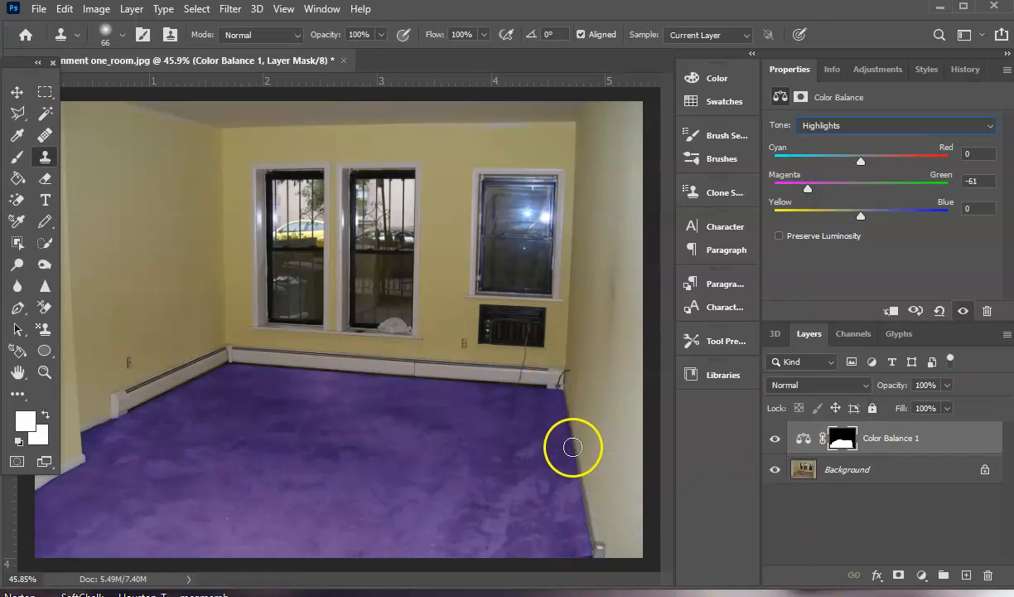
mouse_move(576, 576)
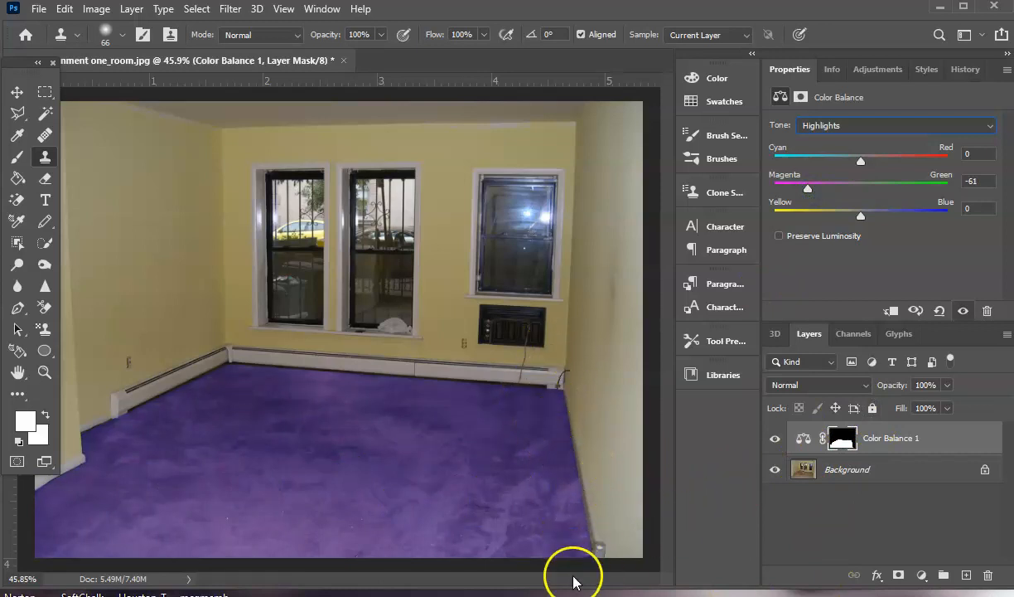
mouse_move(572, 567)
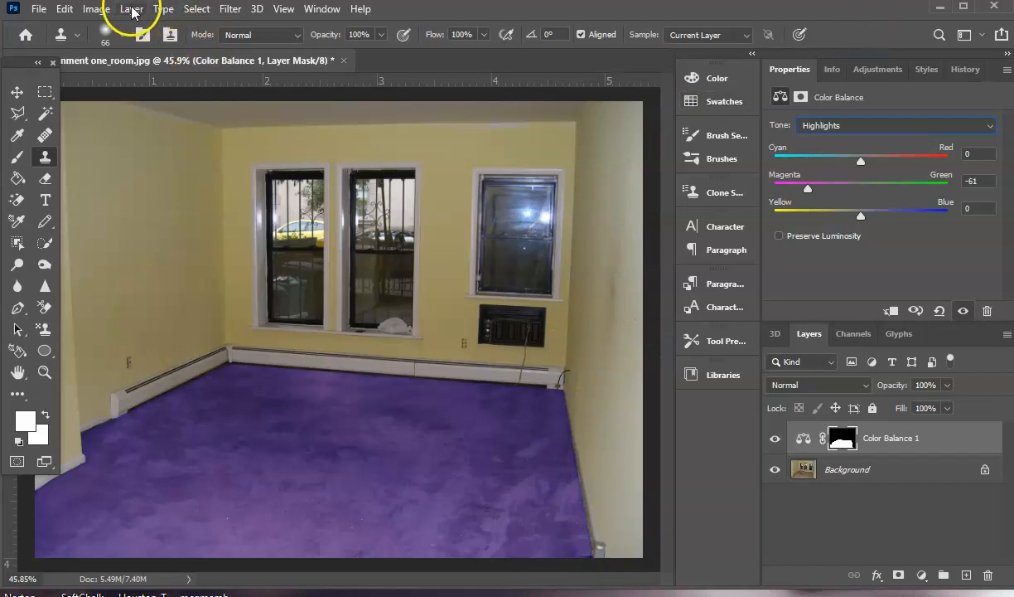
Step: Open the Layer menu from the menu bar
left_click(132, 9)
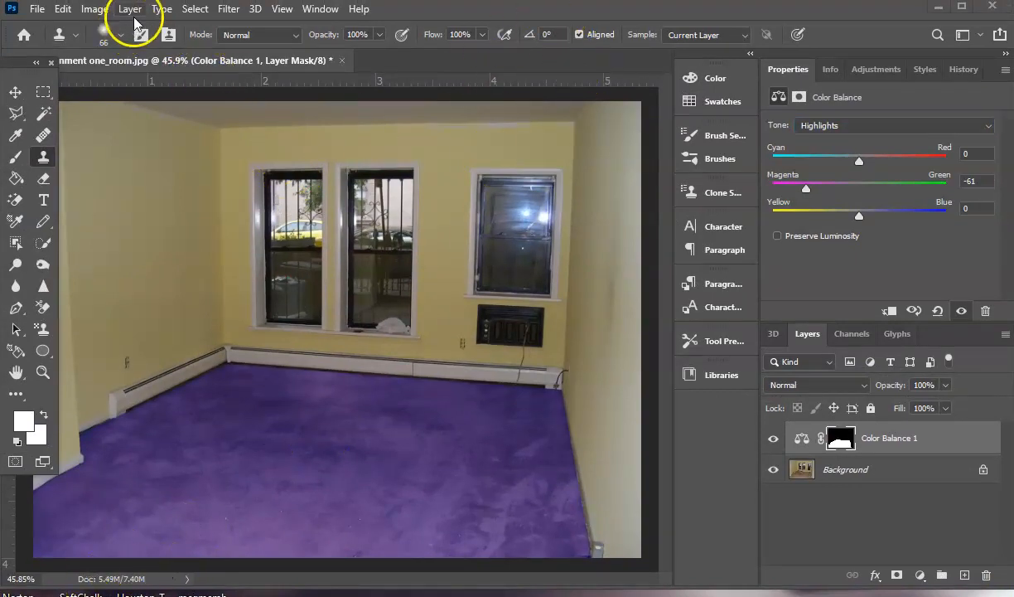
left_click(129, 9)
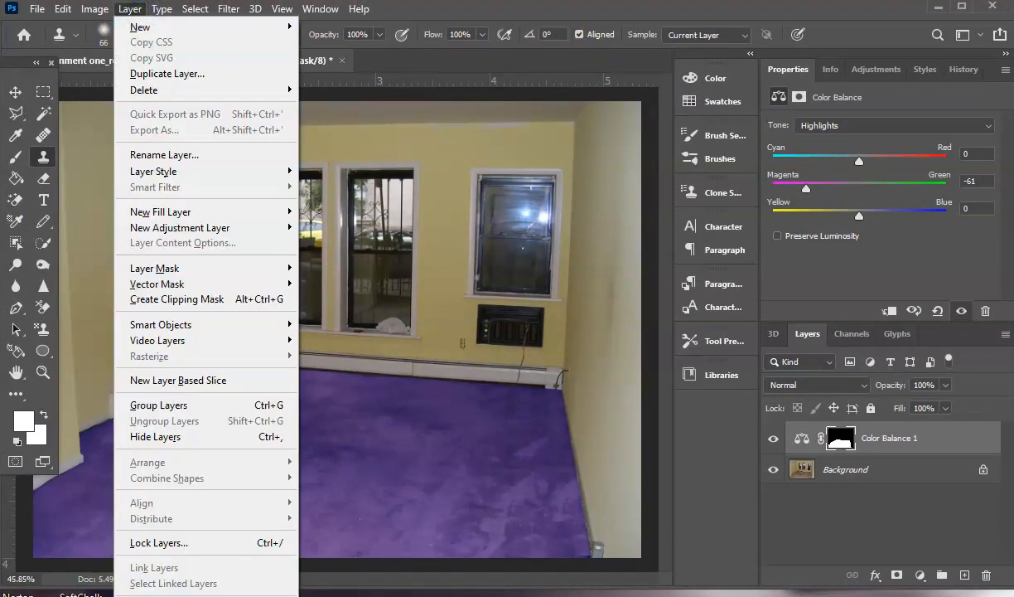